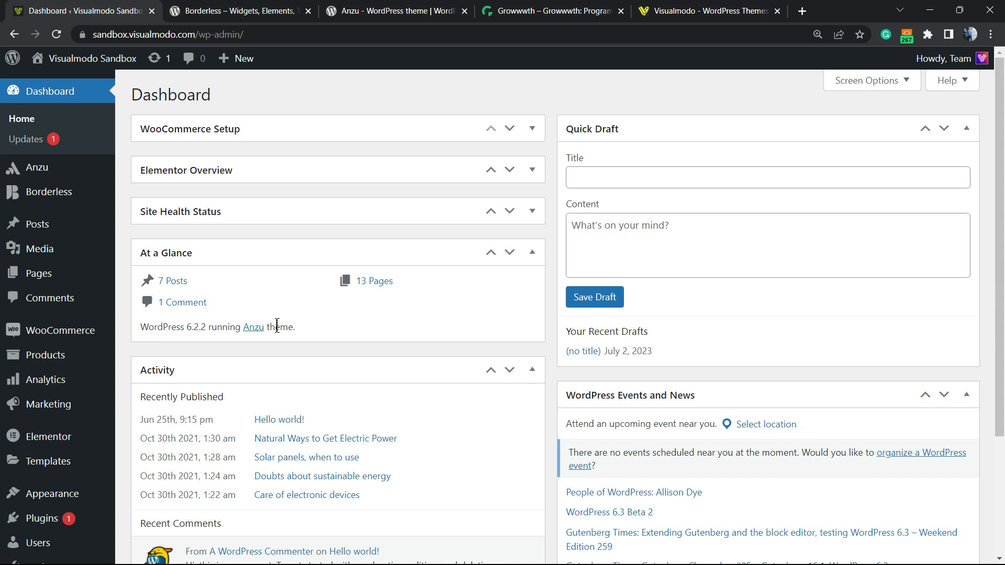
pyautogui.moveTo(267, 344)
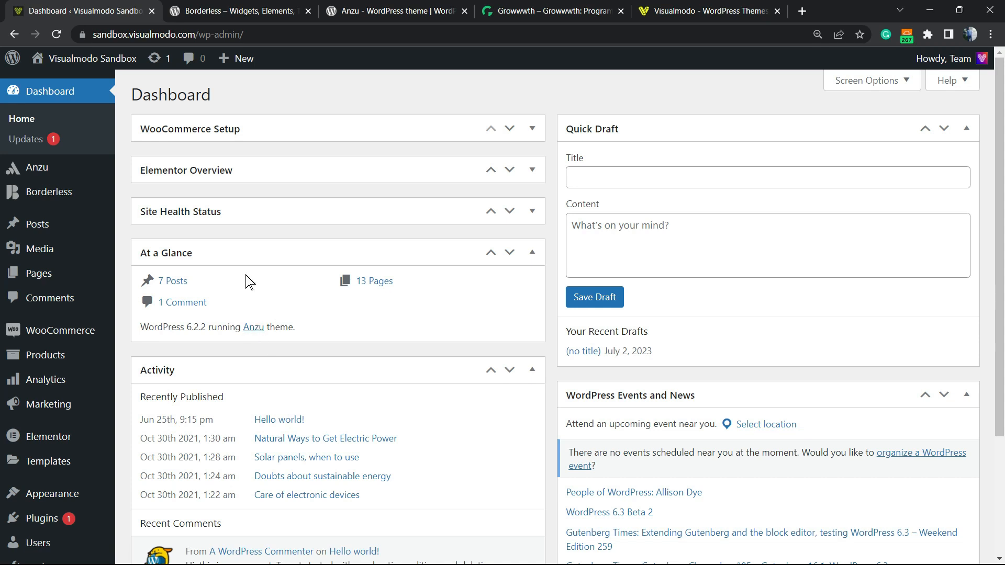
pyautogui.moveTo(238, 282)
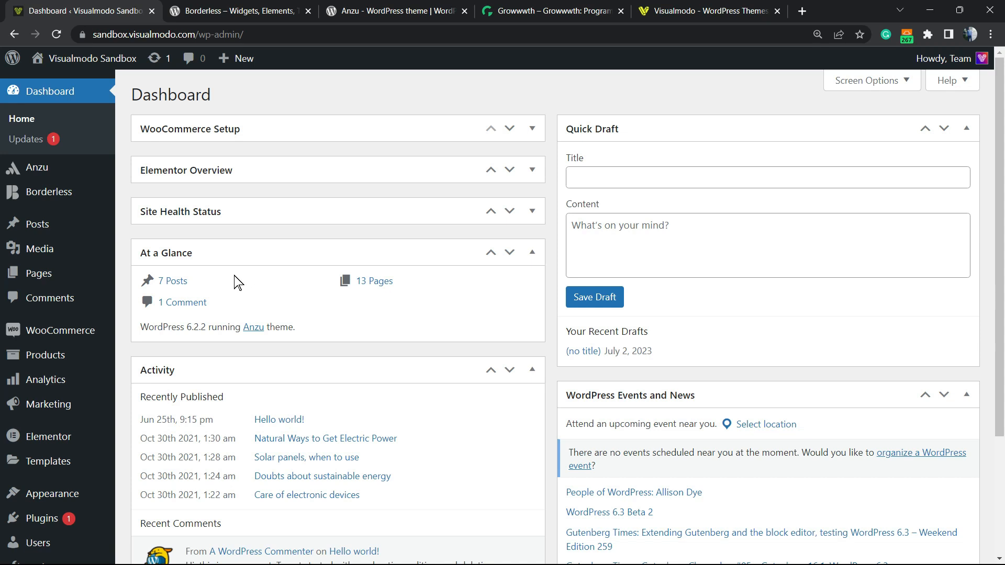
pyautogui.moveTo(235, 285)
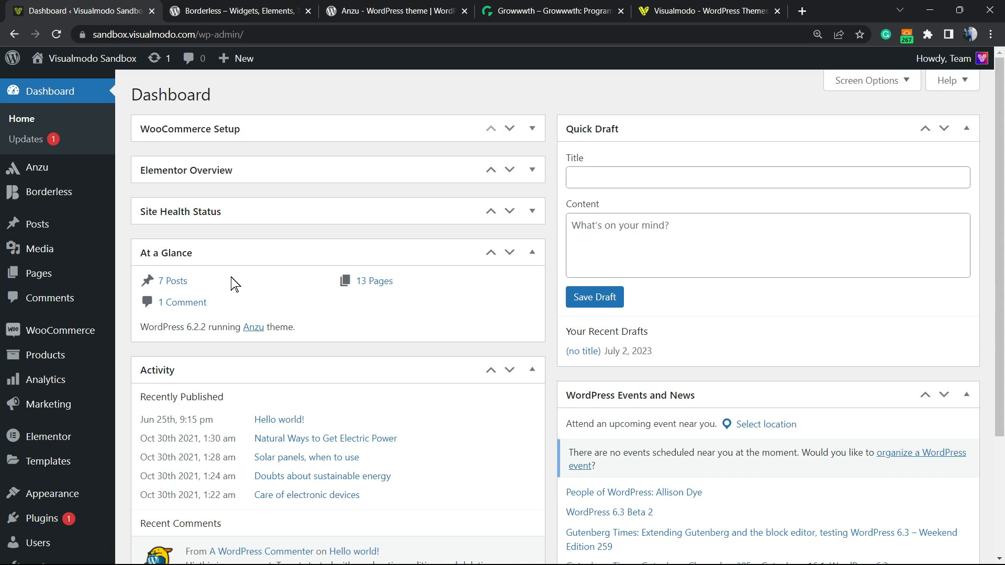
pyautogui.moveTo(283, 237)
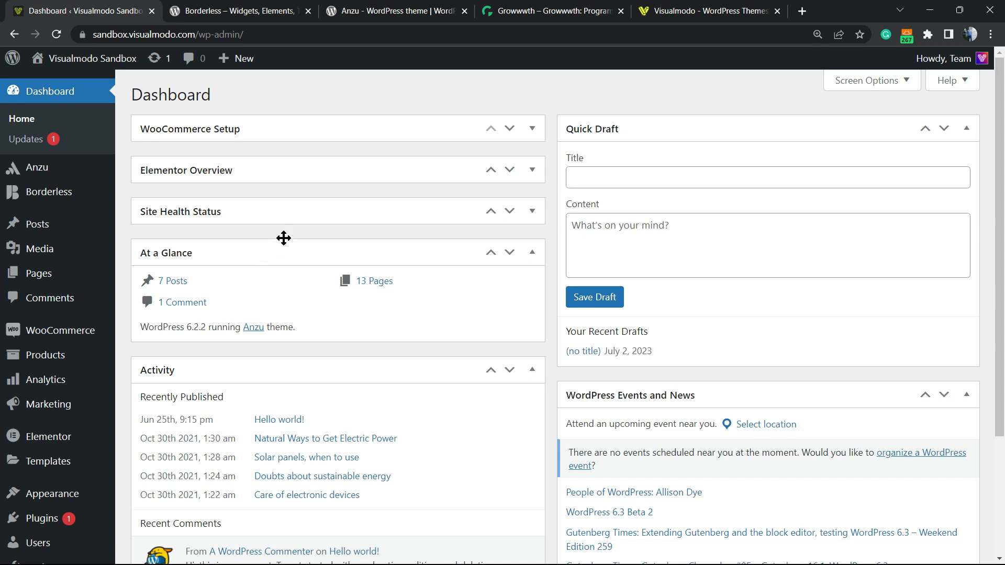
pyautogui.moveTo(292, 244)
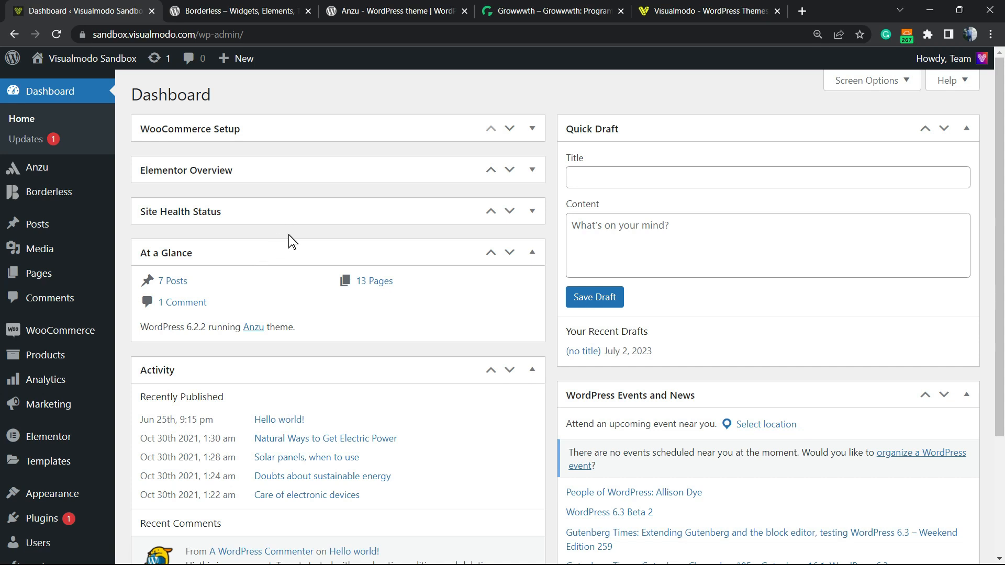
pyautogui.moveTo(324, 221)
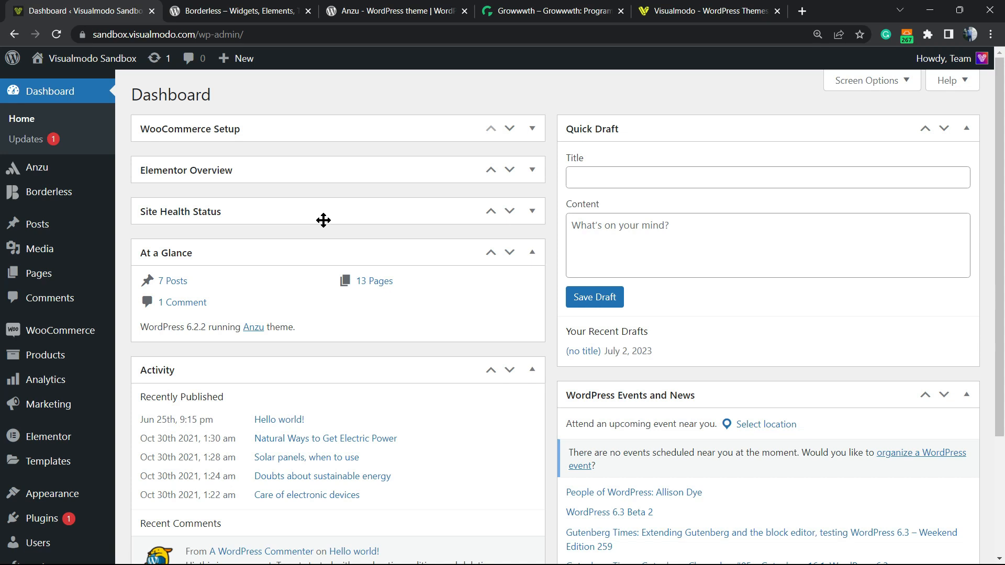
pyautogui.moveTo(320, 245)
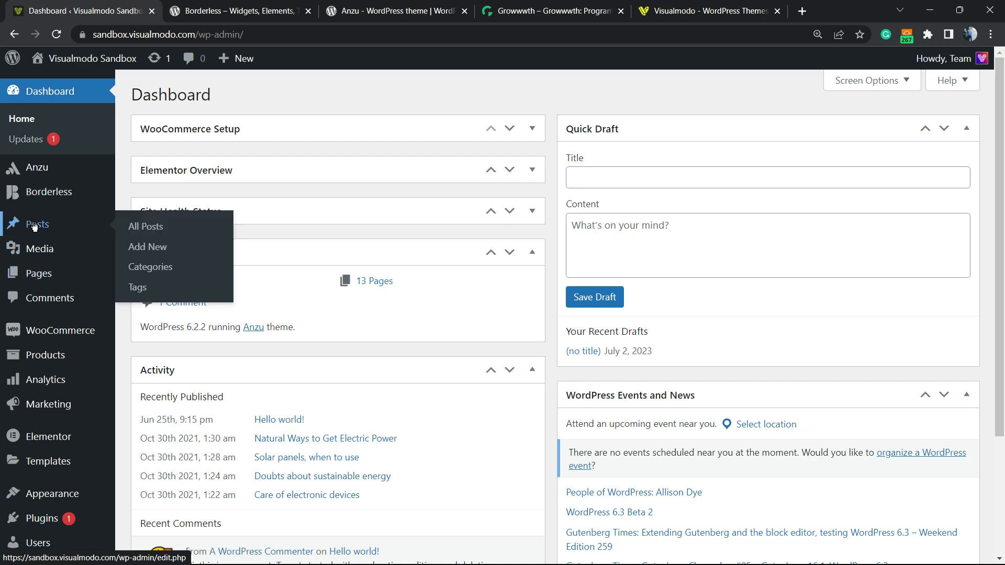
# Open the Hello world! post and start a new empty block below the welcome paragraph
pyautogui.click(146, 226)
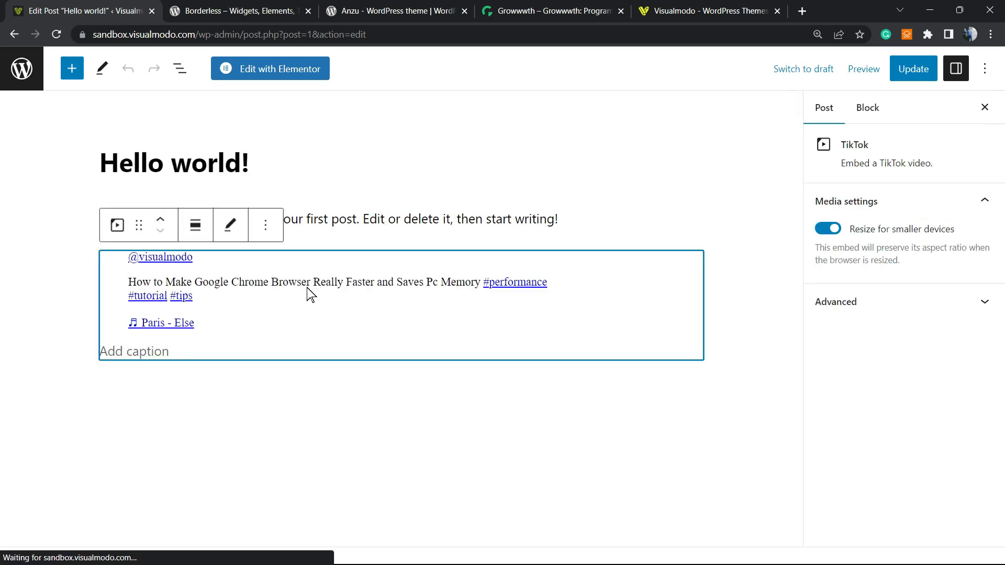
pyautogui.click(327, 218)
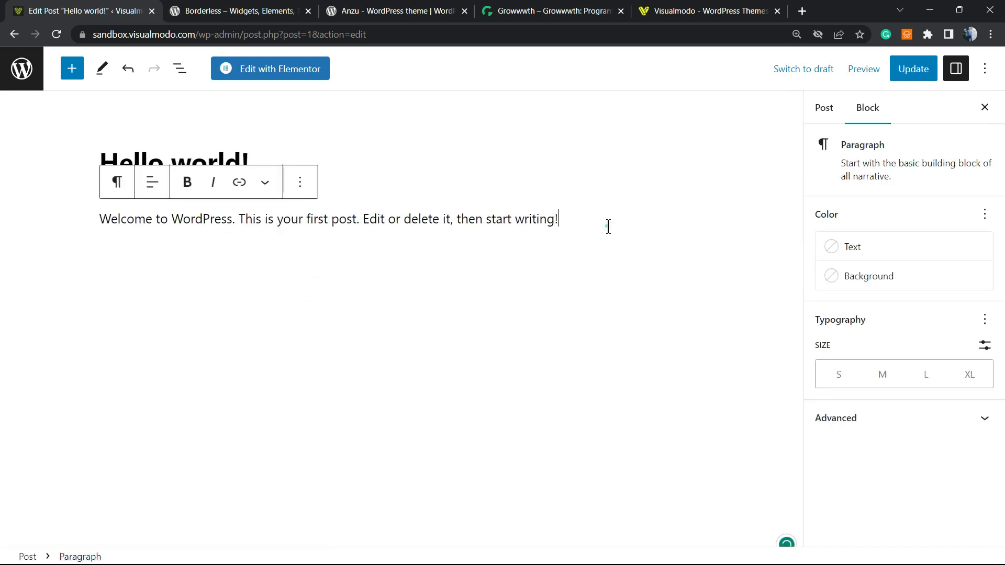
pyautogui.press('enter')
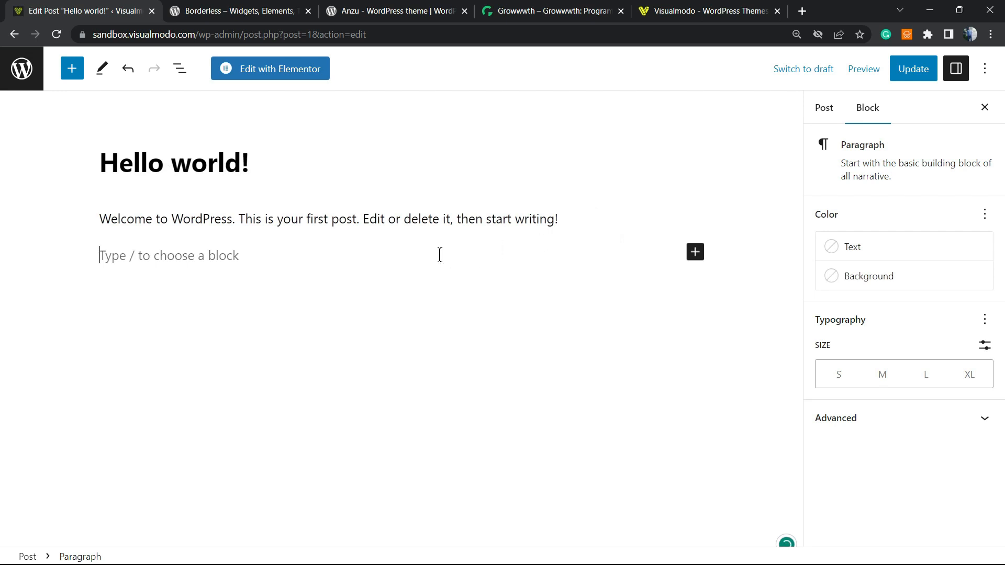
pyautogui.moveTo(694, 251)
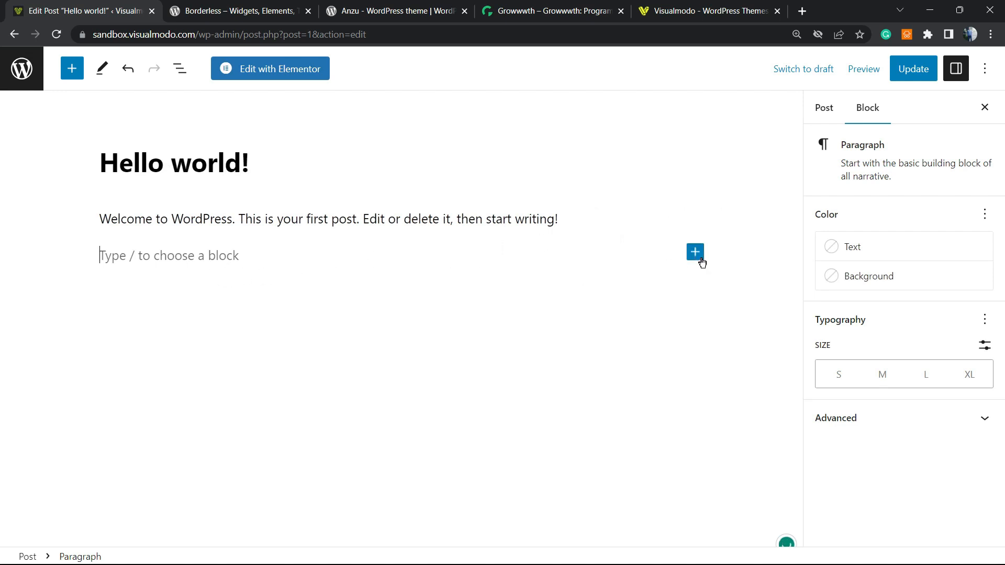
pyautogui.moveTo(695, 251)
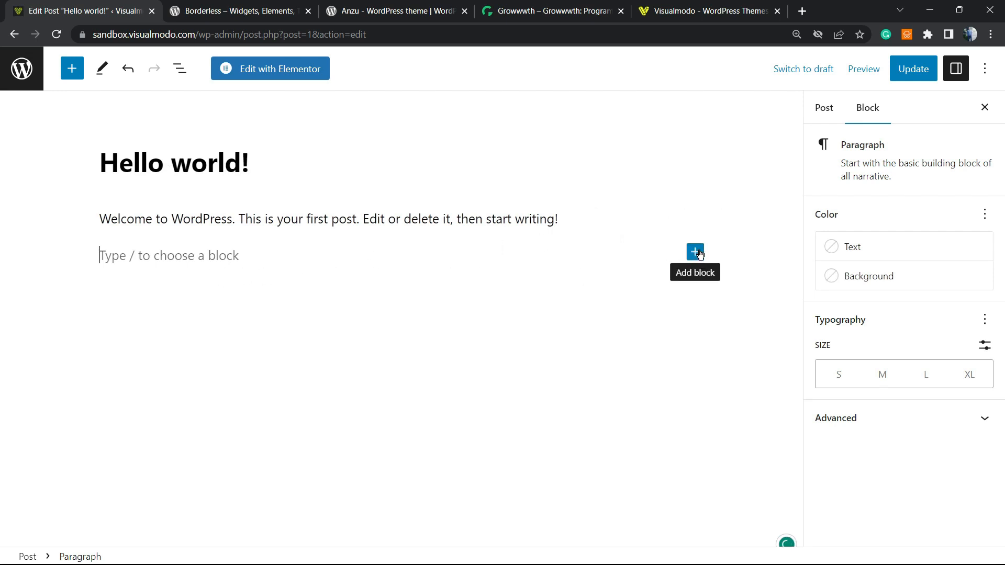
# Insert a Columns block into the empty block via the block inserter search
pyautogui.click(695, 253)
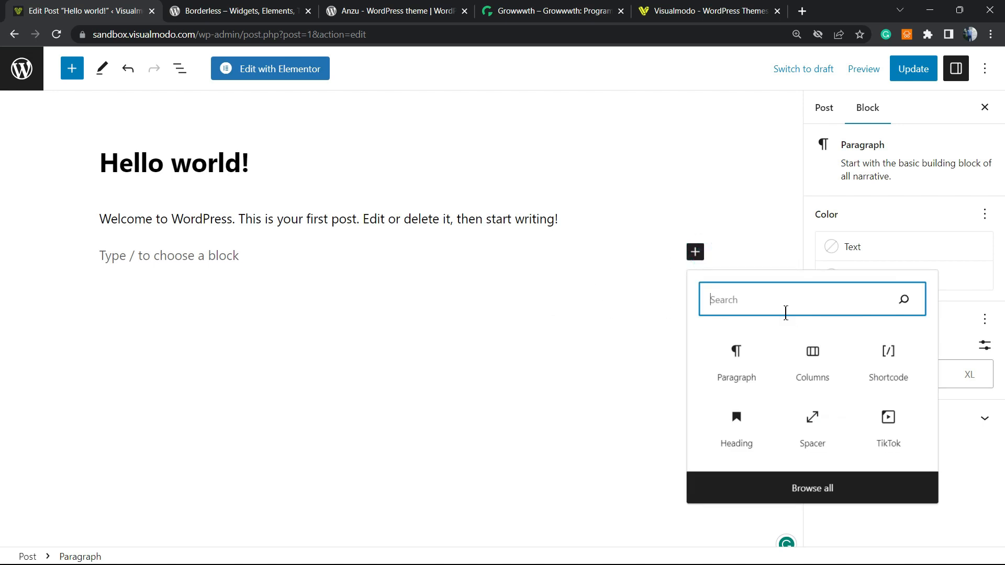
pyautogui.write('c')
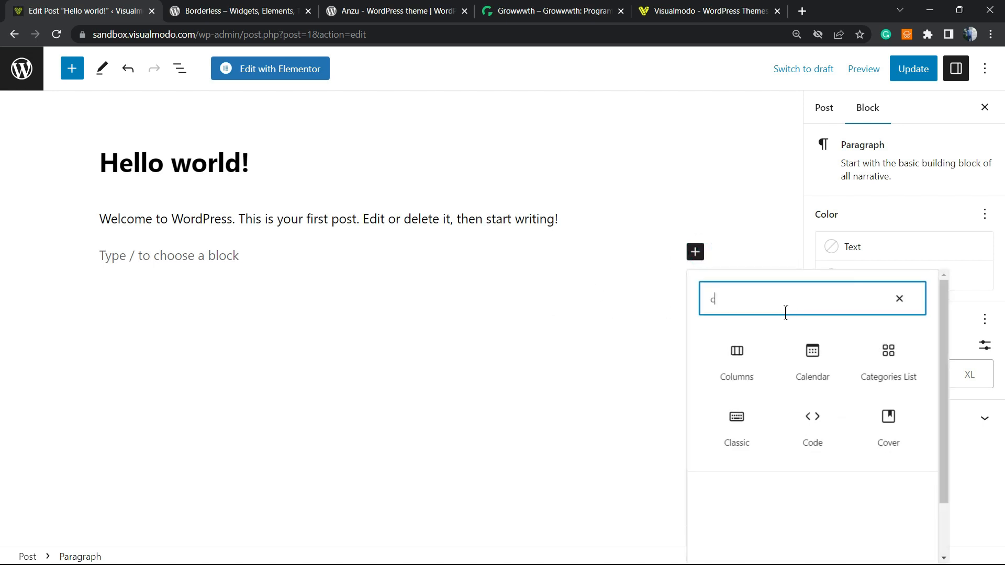
pyautogui.moveTo(737, 359)
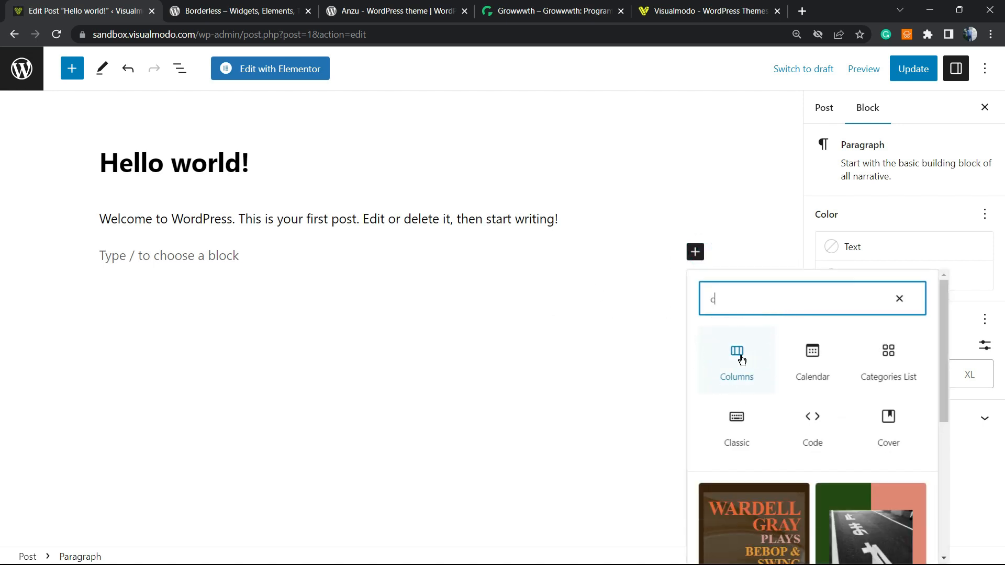
pyautogui.click(736, 359)
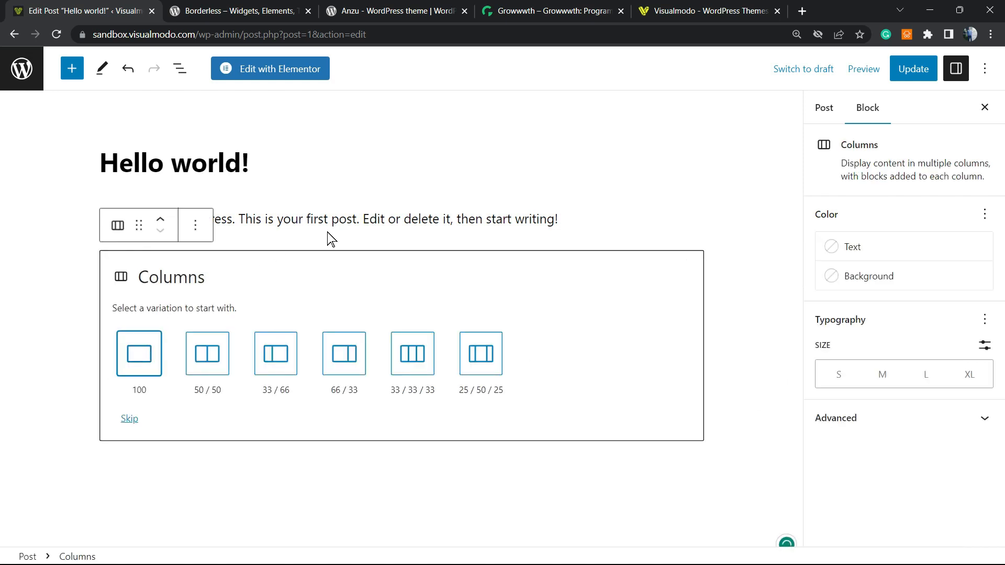
pyautogui.moveTo(307, 383)
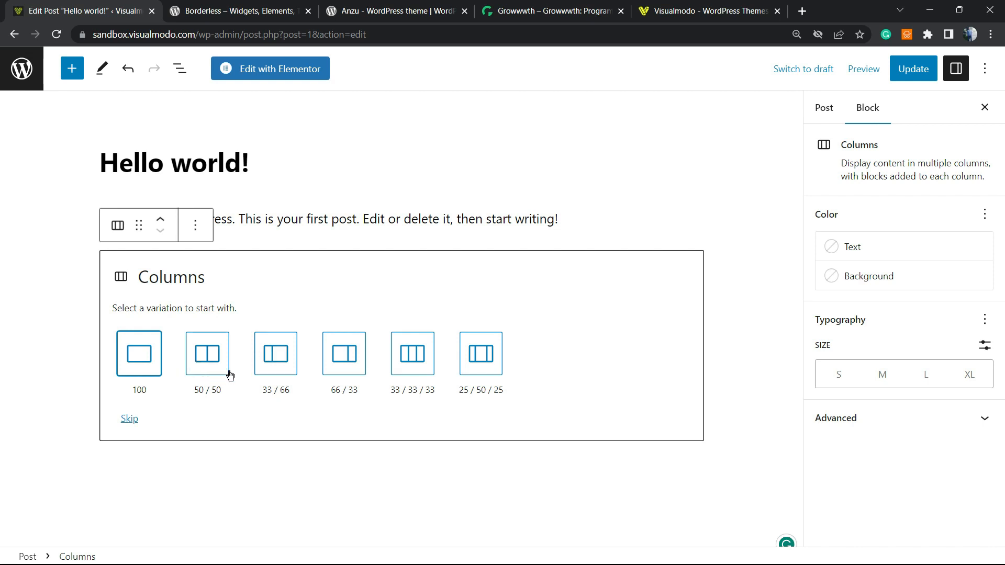
pyautogui.moveTo(206, 353)
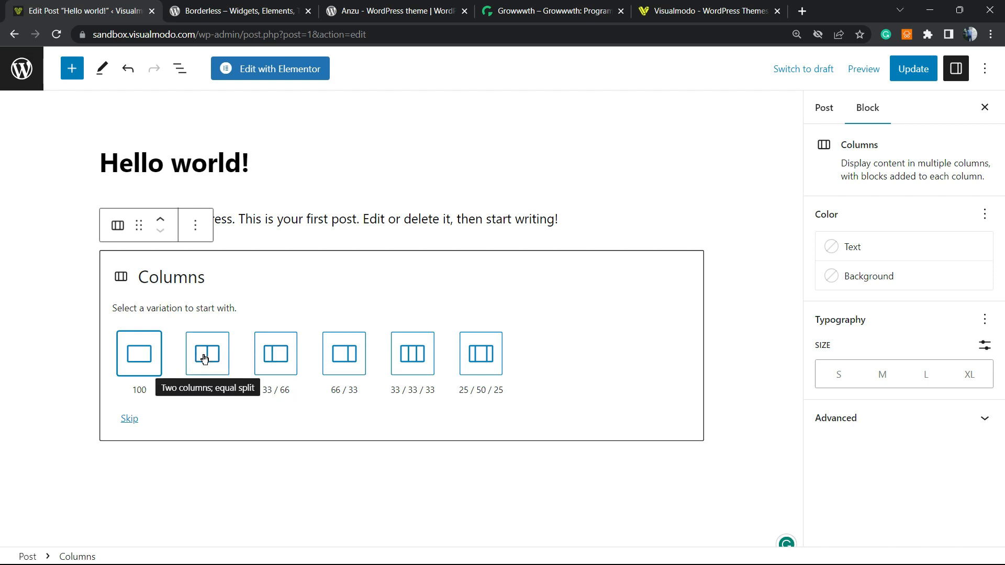
pyautogui.moveTo(440, 368)
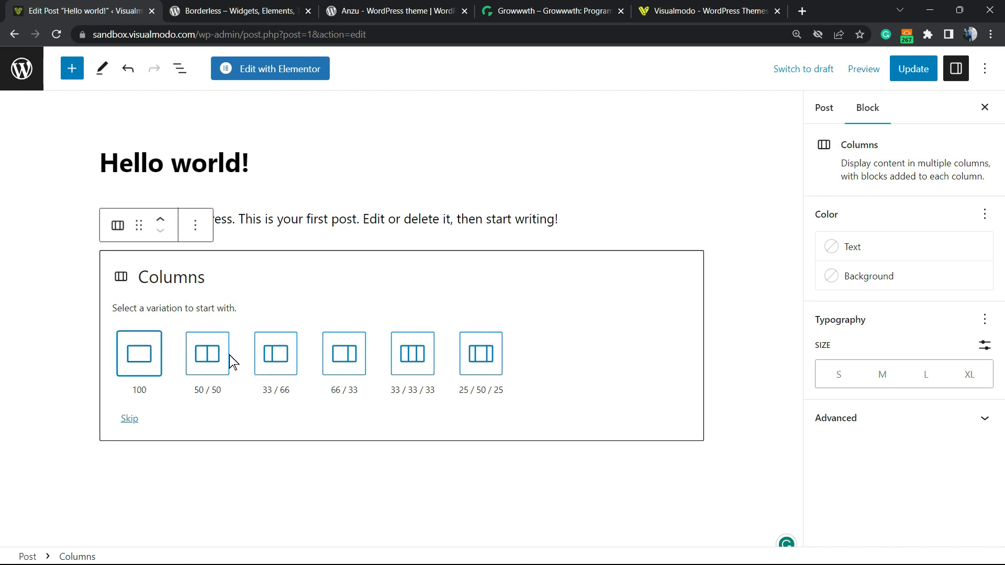
pyautogui.moveTo(206, 353)
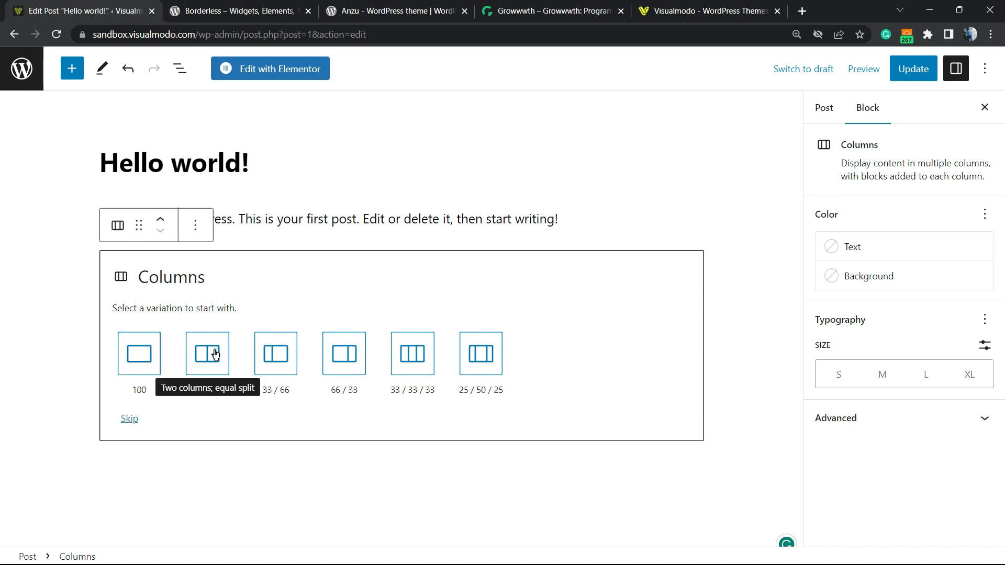
# Choose the 50/50 layout and put the page builder promo paragraph in the left column
pyautogui.click(208, 353)
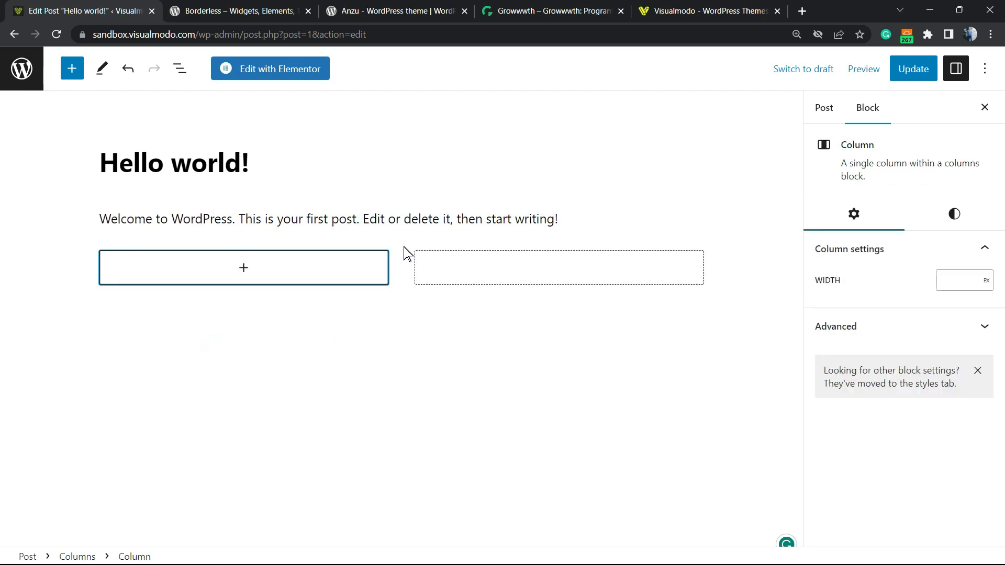
pyautogui.moveTo(310, 288)
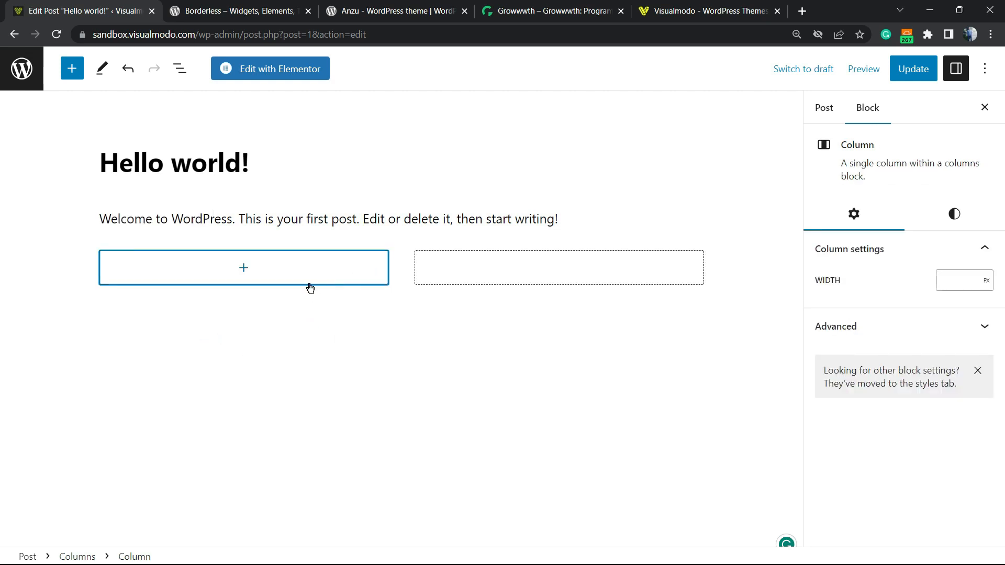
pyautogui.moveTo(251, 275)
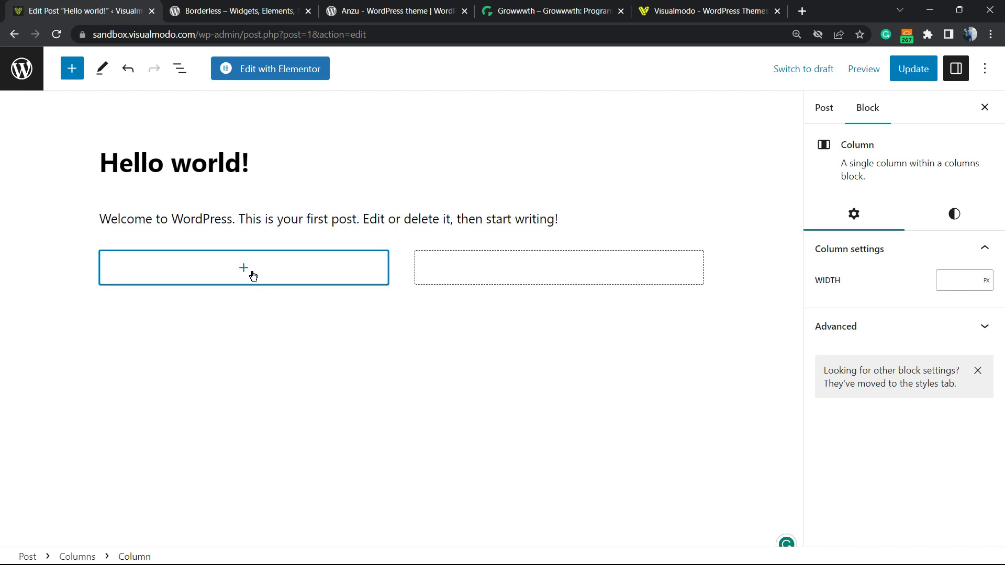
pyautogui.click(243, 267)
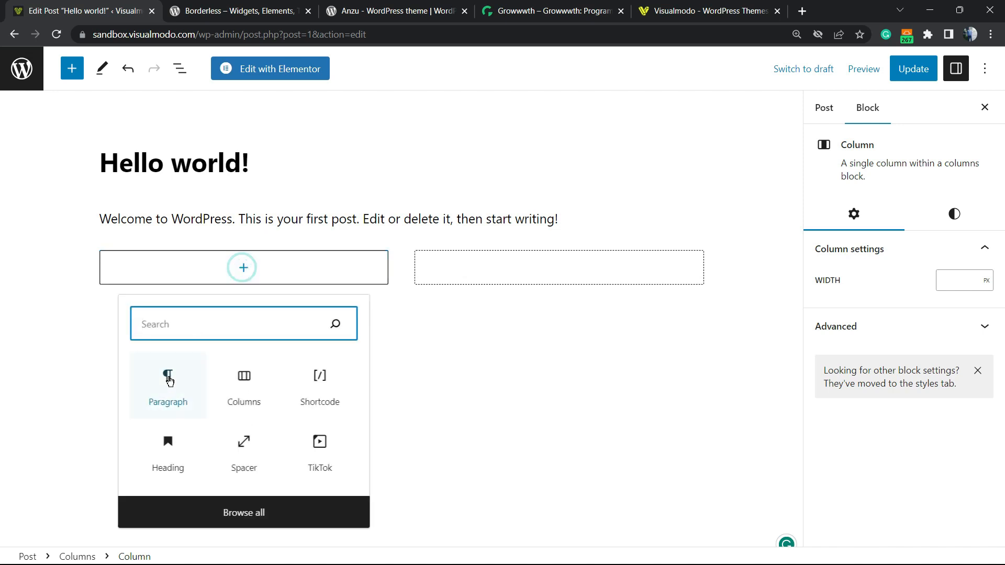
pyautogui.click(167, 384)
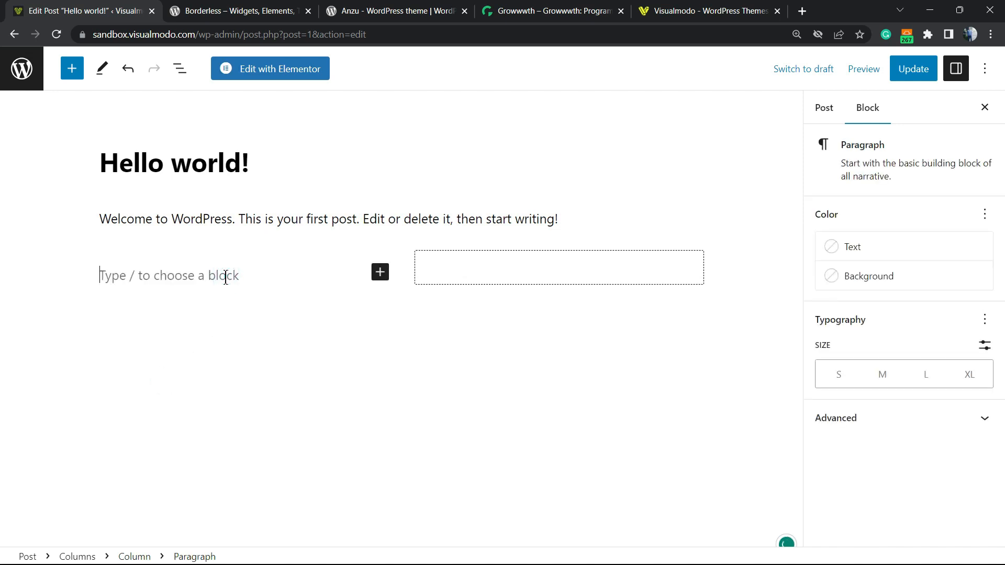
pyautogui.click(559, 267)
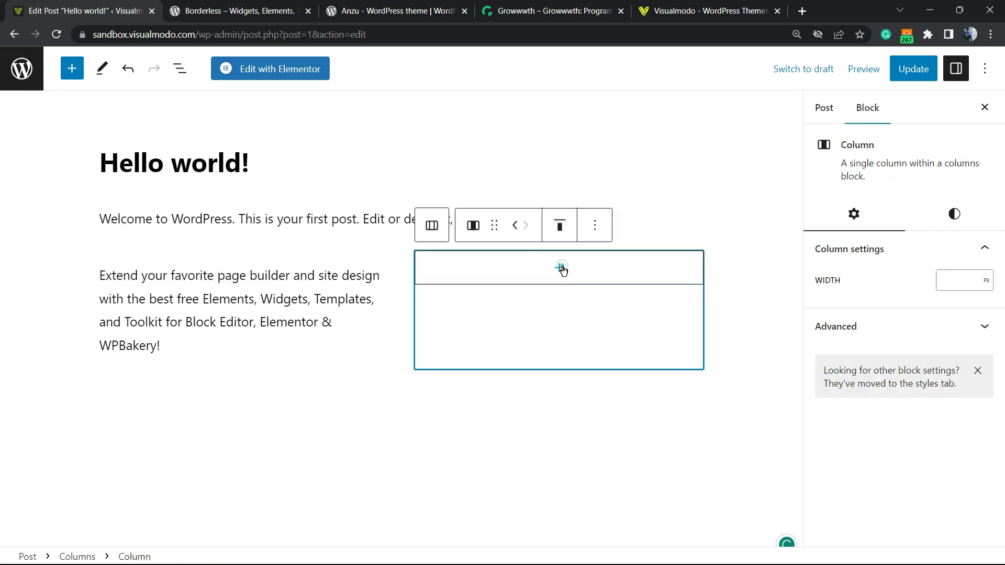
pyautogui.moveTo(558, 268)
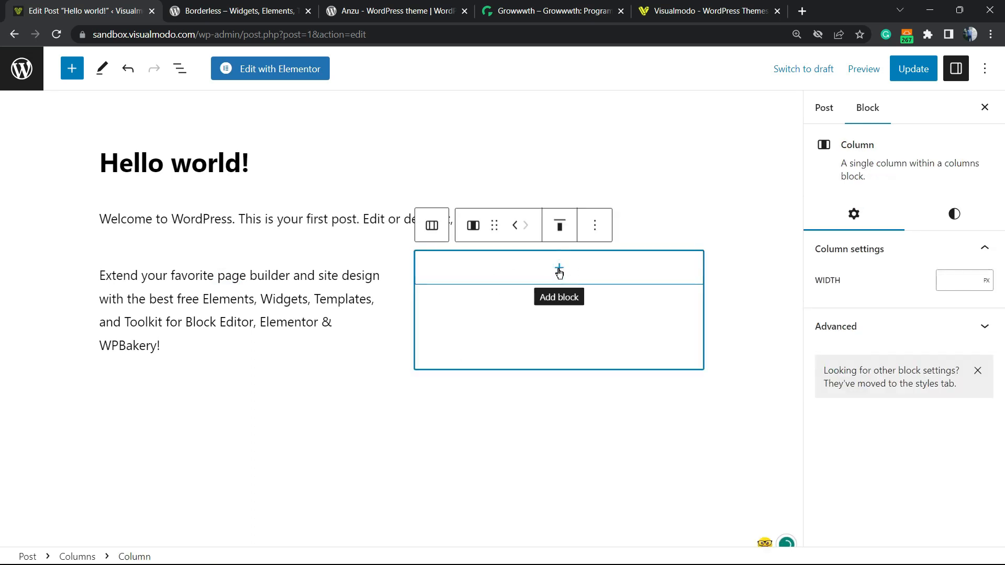
# Nest a 50/50 Columns block in the right column and fill both sub-columns with the Extend paragraph
pyautogui.click(558, 268)
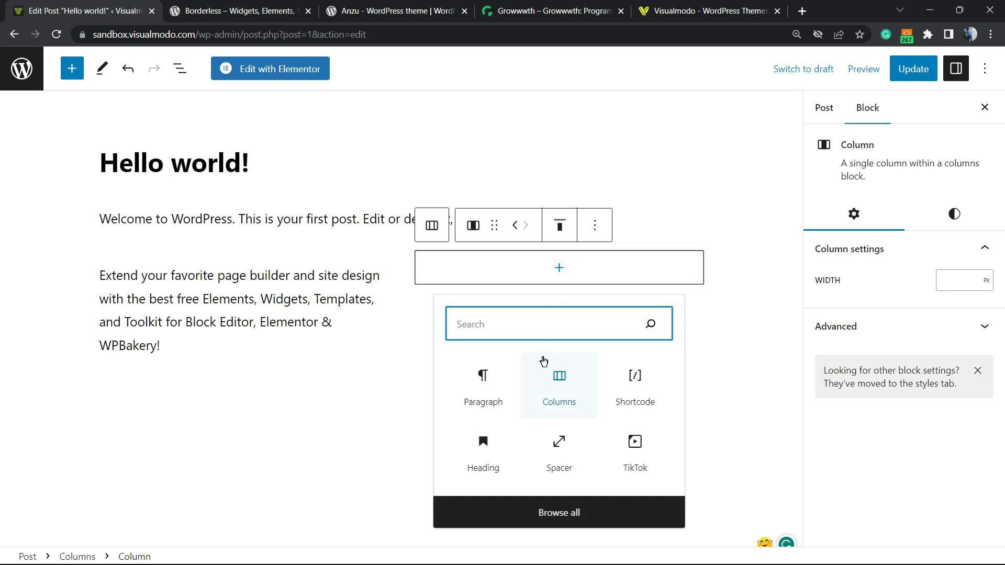
pyautogui.click(558, 384)
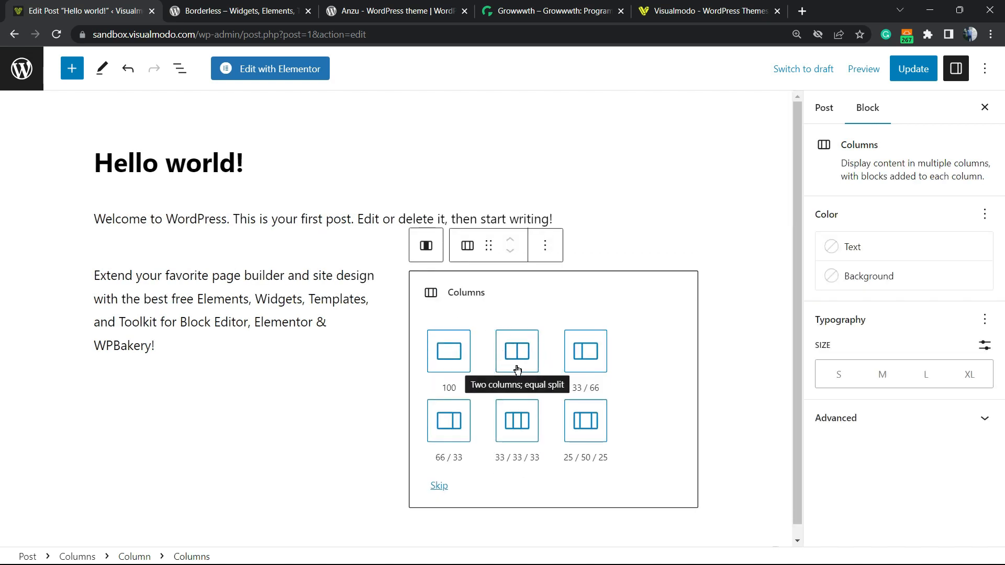
pyautogui.click(516, 351)
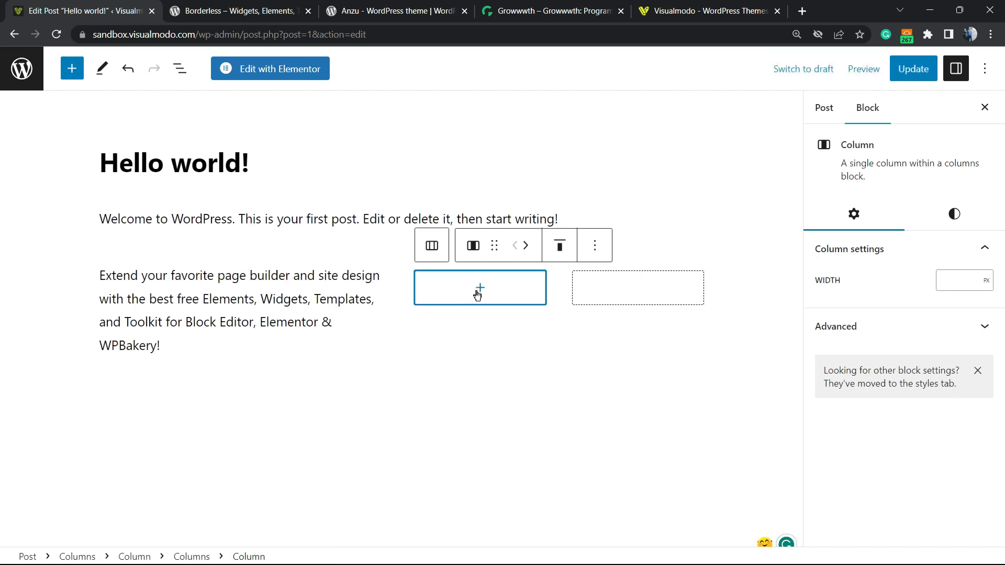
pyautogui.moveTo(479, 307)
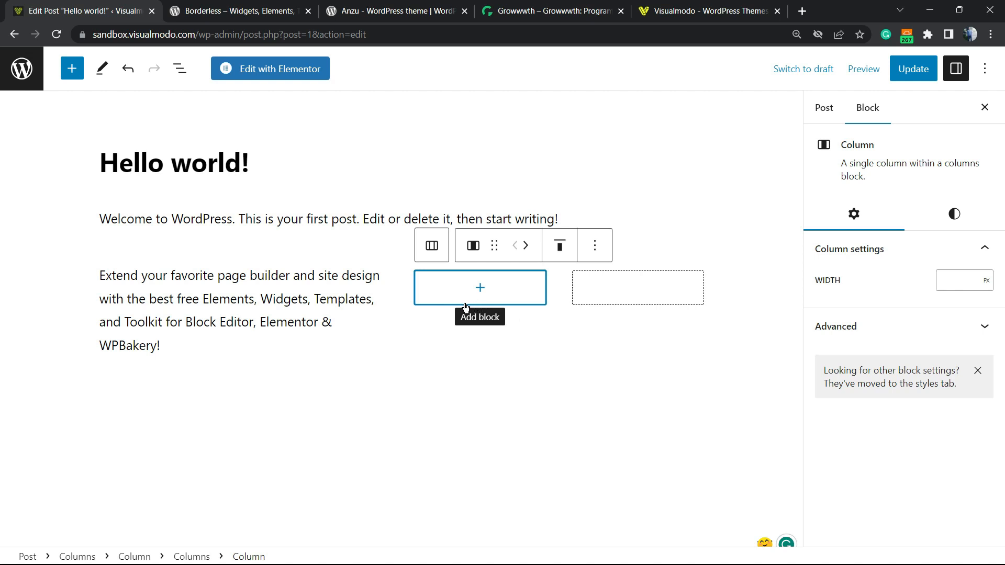
pyautogui.click(480, 287)
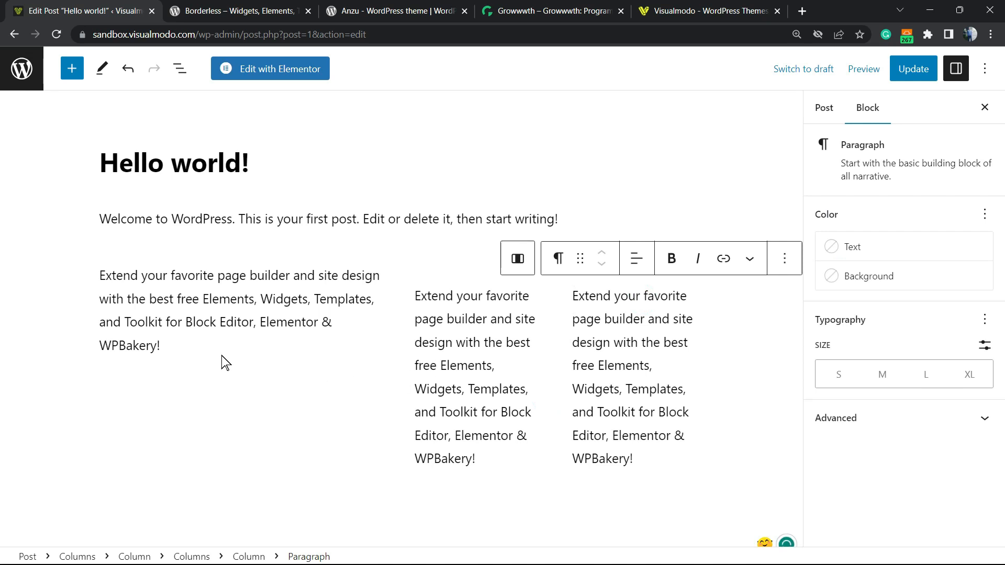
# Duplicate the left column's promo paragraph so it appears twice
pyautogui.click(202, 359)
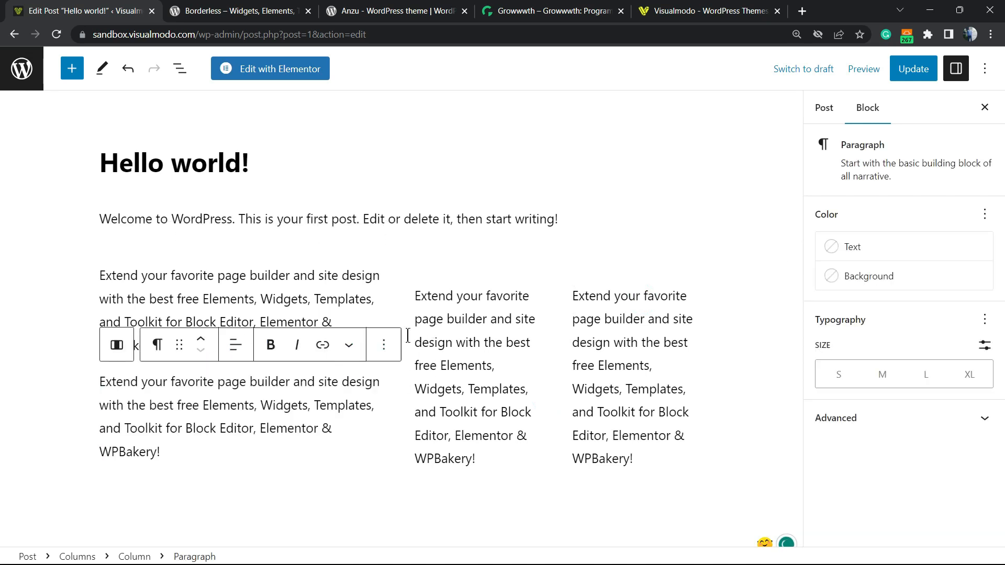
pyautogui.moveTo(548, 503)
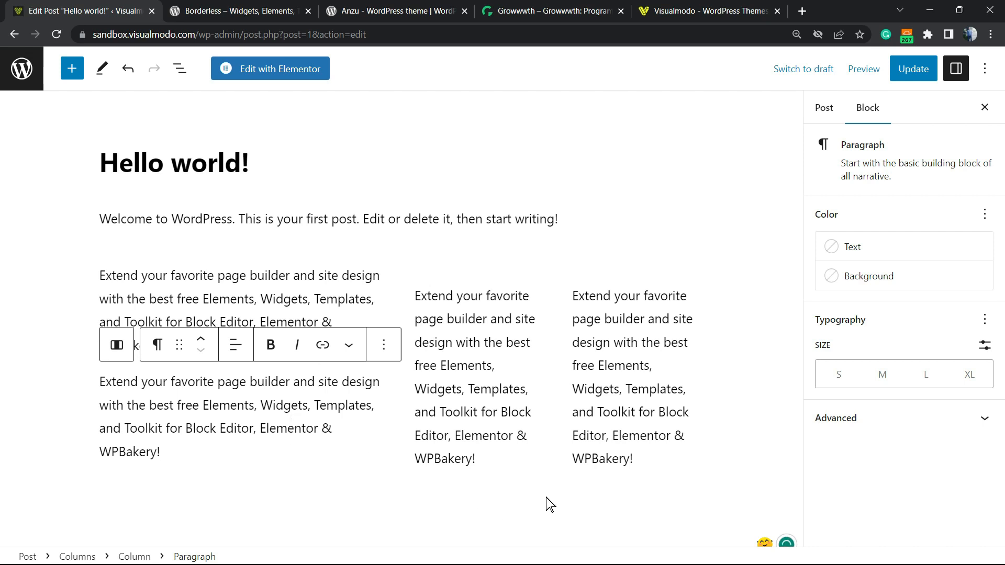
pyautogui.click(824, 107)
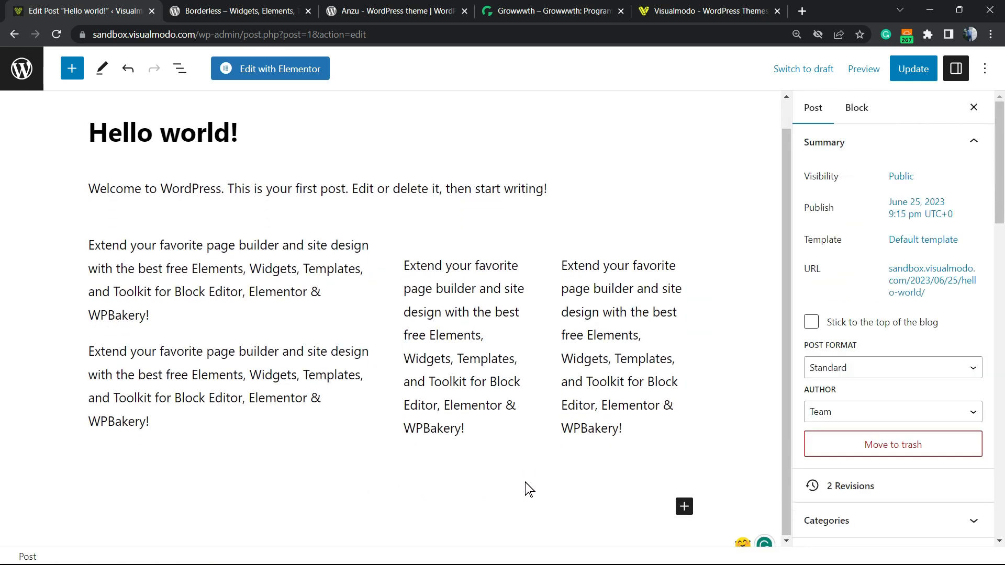
# Add a 25/50/25 Columns row and place the solar-panel engineer photo in its first column
pyautogui.click(683, 507)
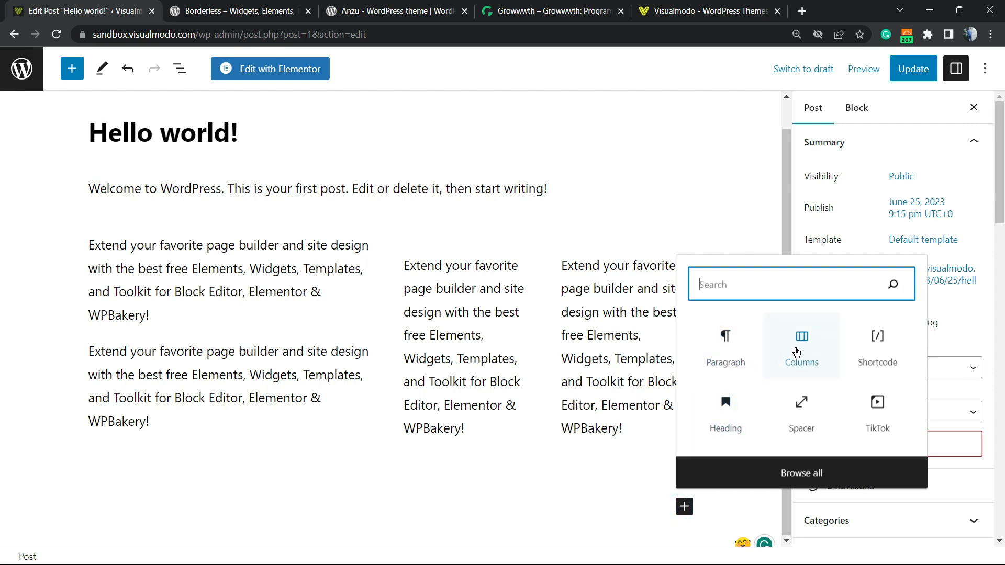
pyautogui.click(801, 347)
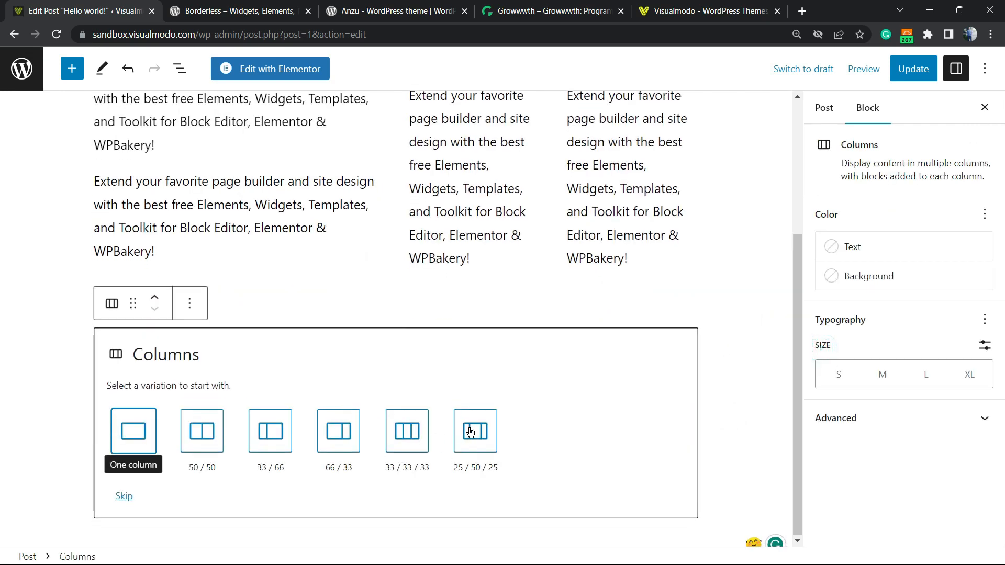
pyautogui.click(475, 430)
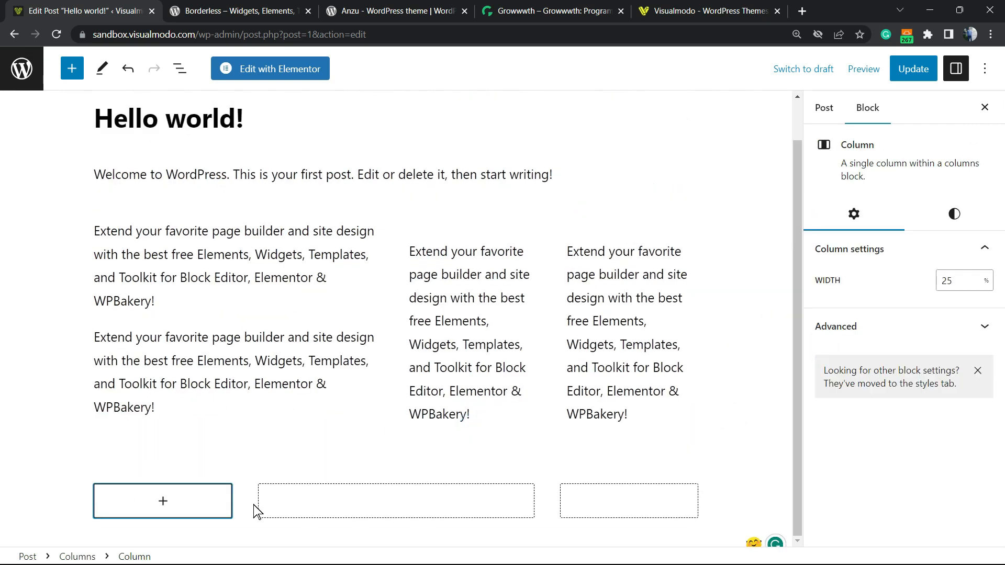
pyautogui.click(163, 501)
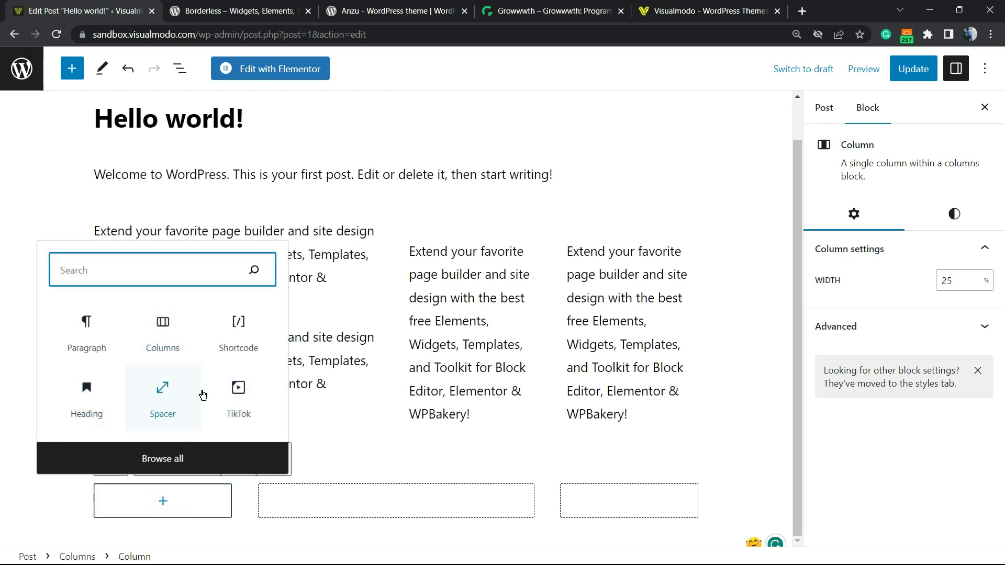
pyautogui.moveTo(120, 281)
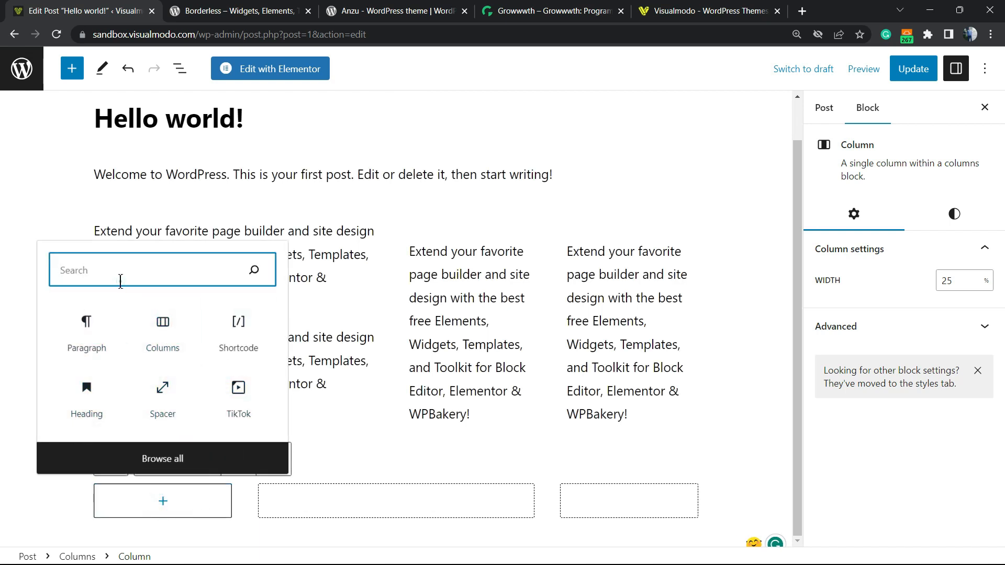
pyautogui.write('i')
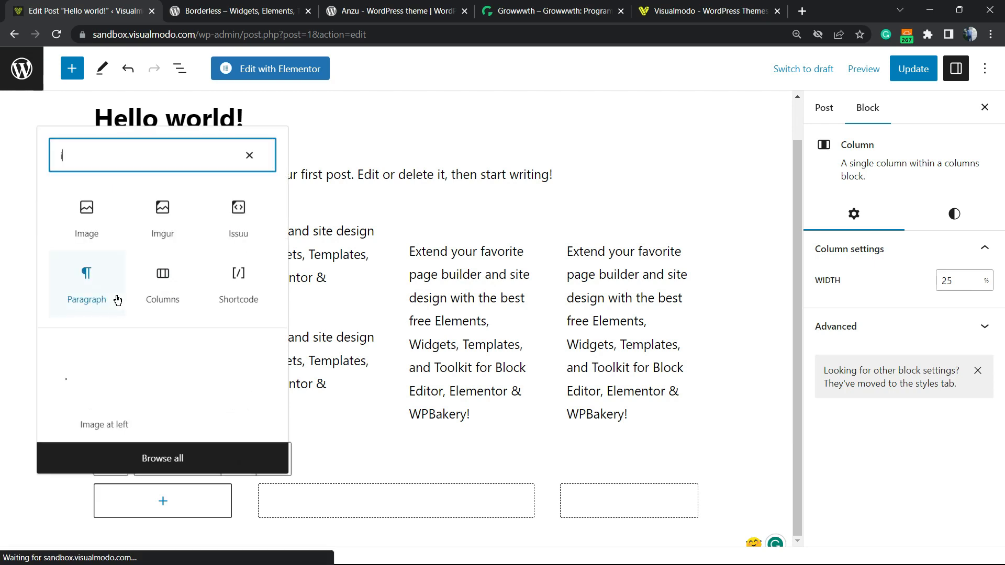
pyautogui.click(86, 215)
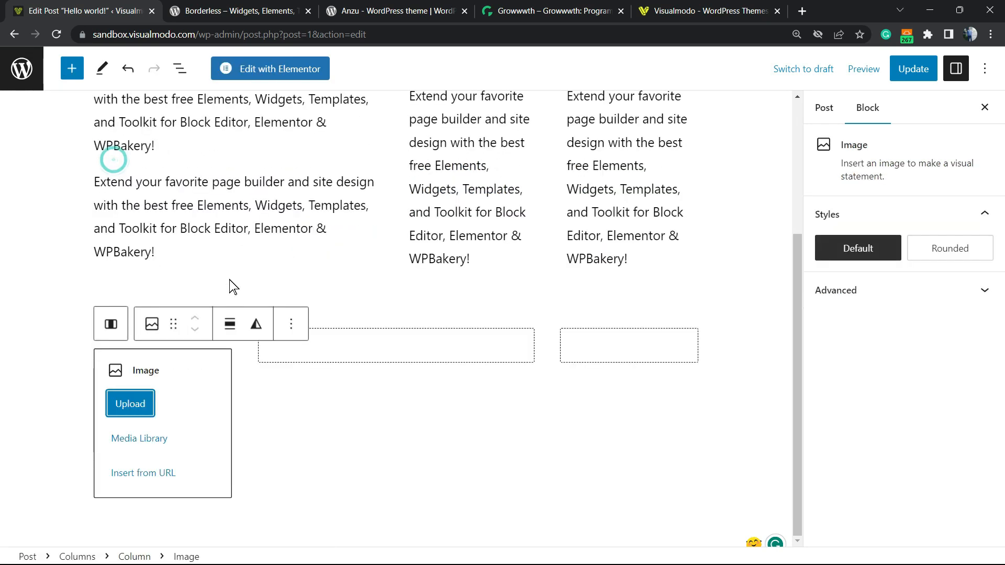
pyautogui.click(140, 439)
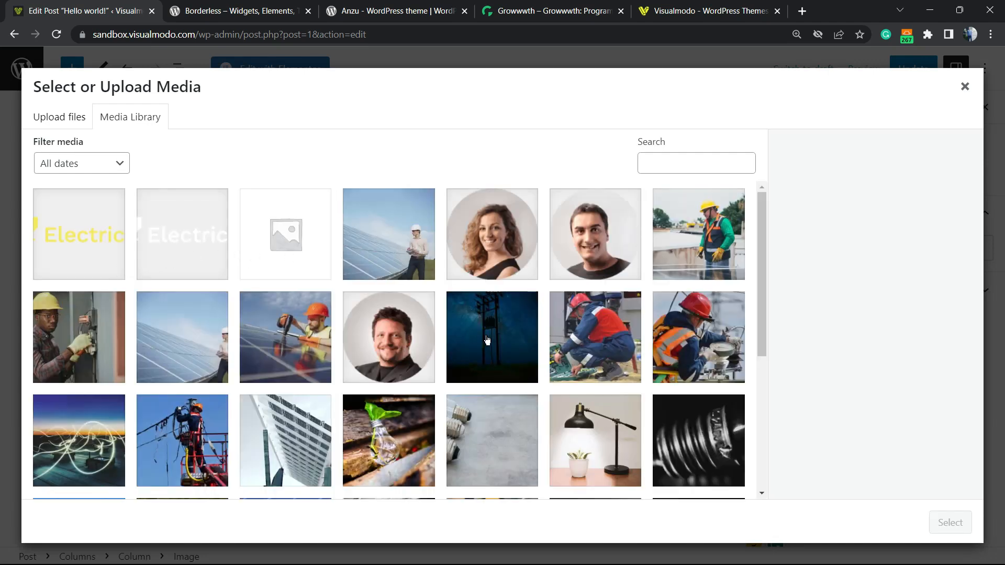
pyautogui.click(388, 233)
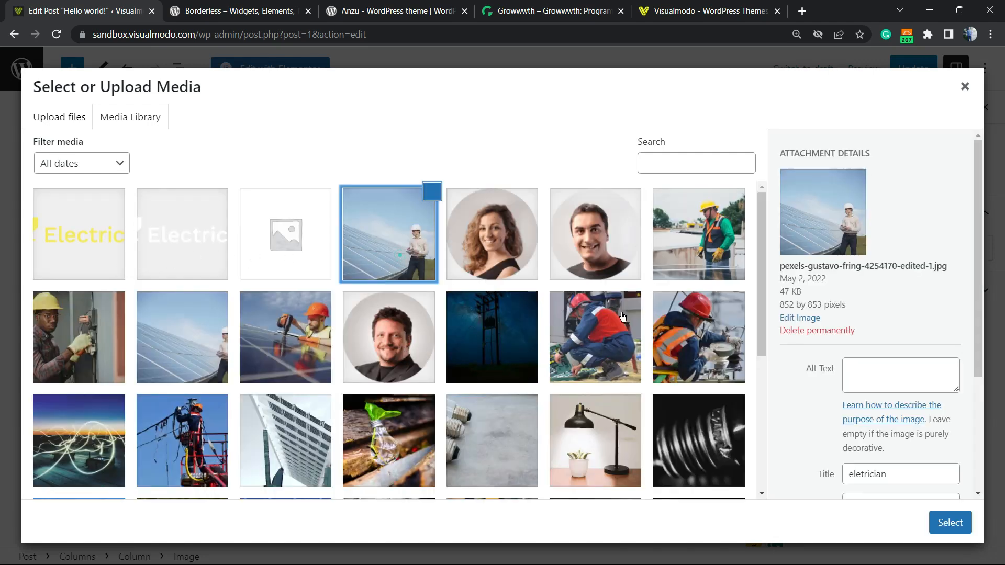
pyautogui.click(949, 523)
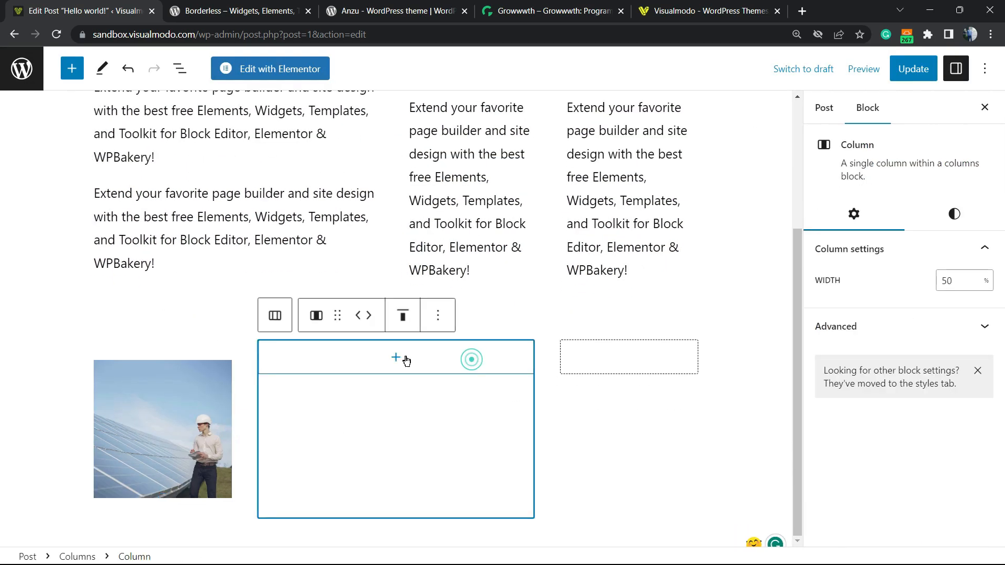
# Fill the middle column with the Extend paragraph and the right column with the rooftop worker photo
pyautogui.click(395, 358)
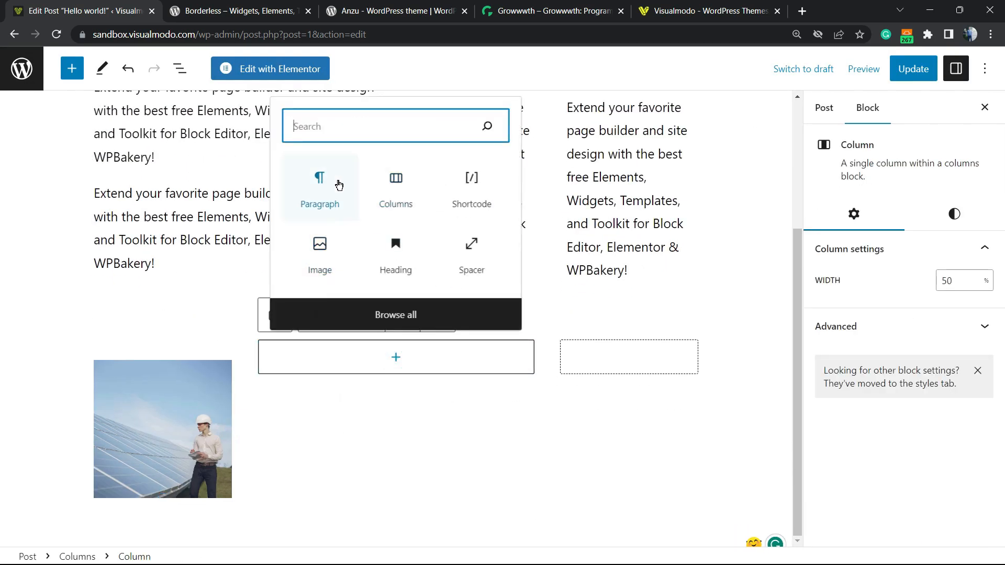
pyautogui.click(319, 186)
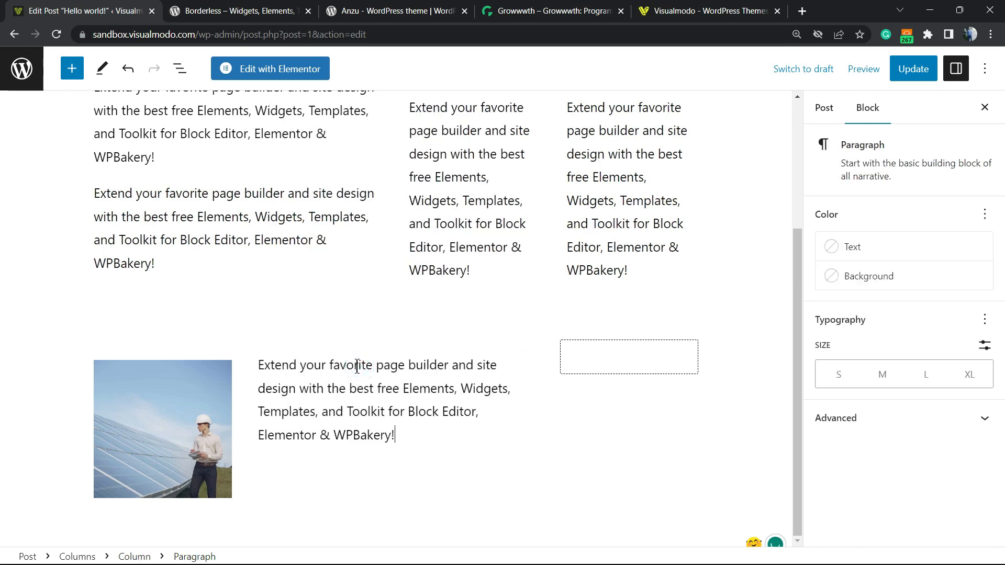
pyautogui.click(629, 357)
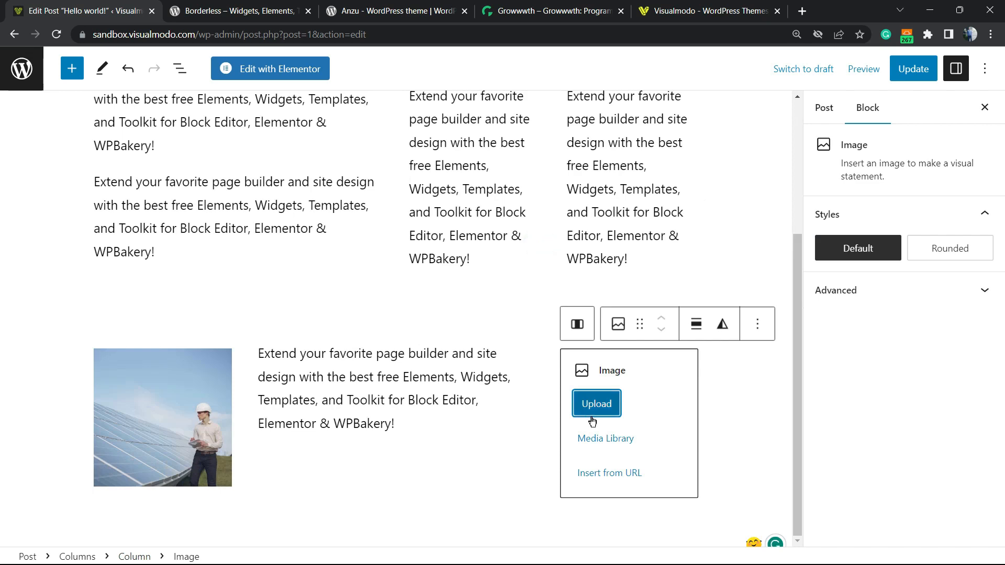
pyautogui.click(604, 439)
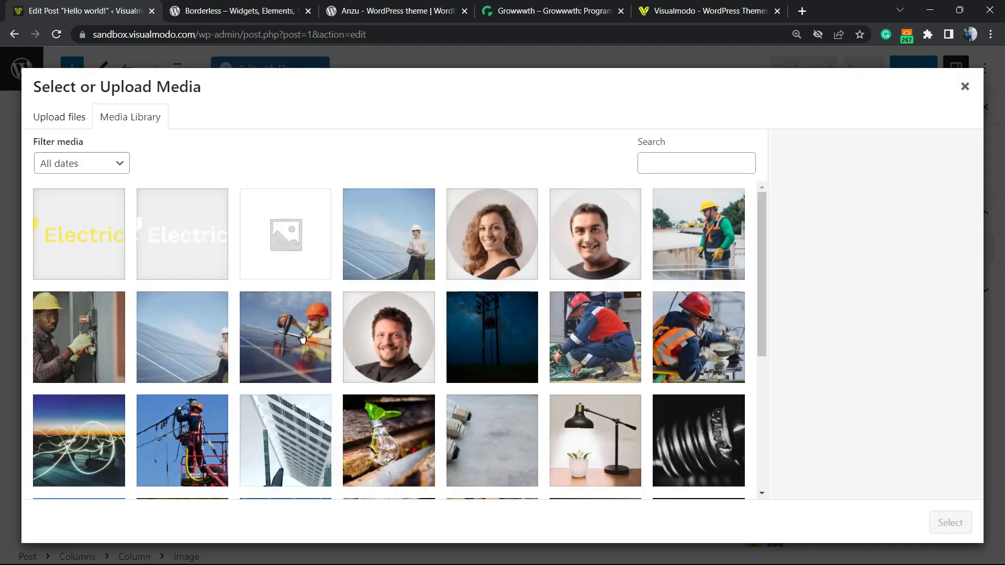
pyautogui.moveTo(704, 250)
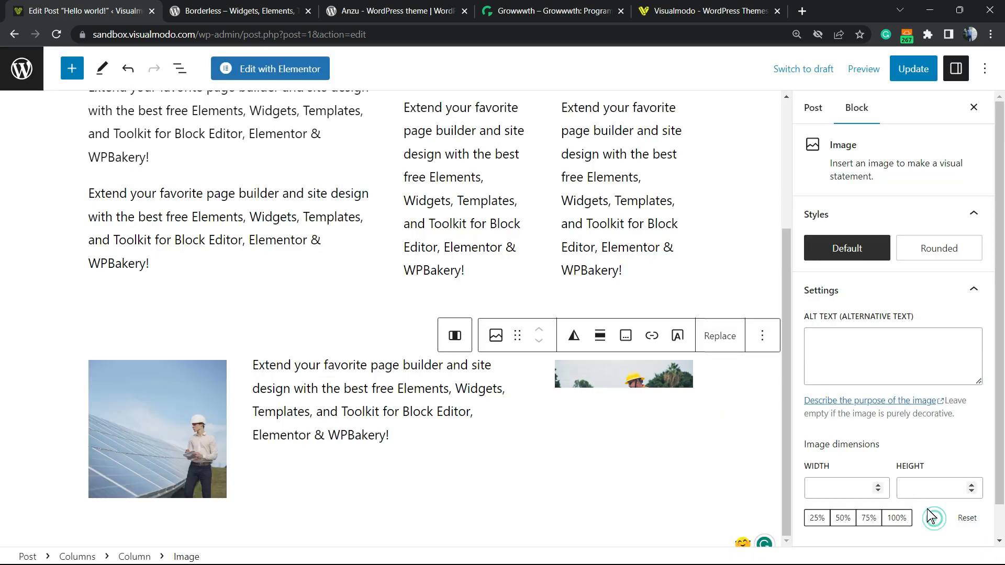
pyautogui.click(377, 412)
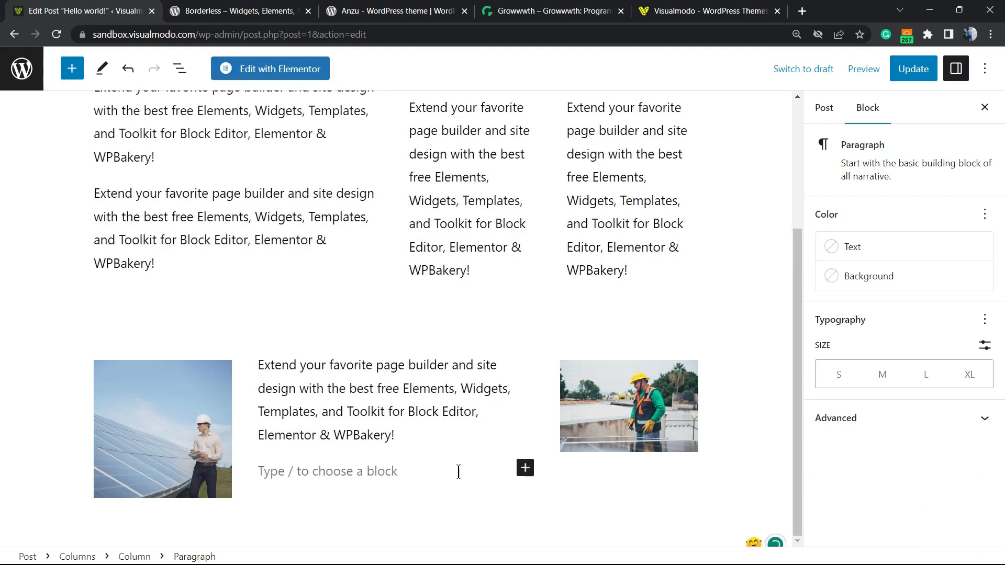
# Nest a two-column block under the middle paragraph with the Visualmodo promo text in each column
pyautogui.click(525, 468)
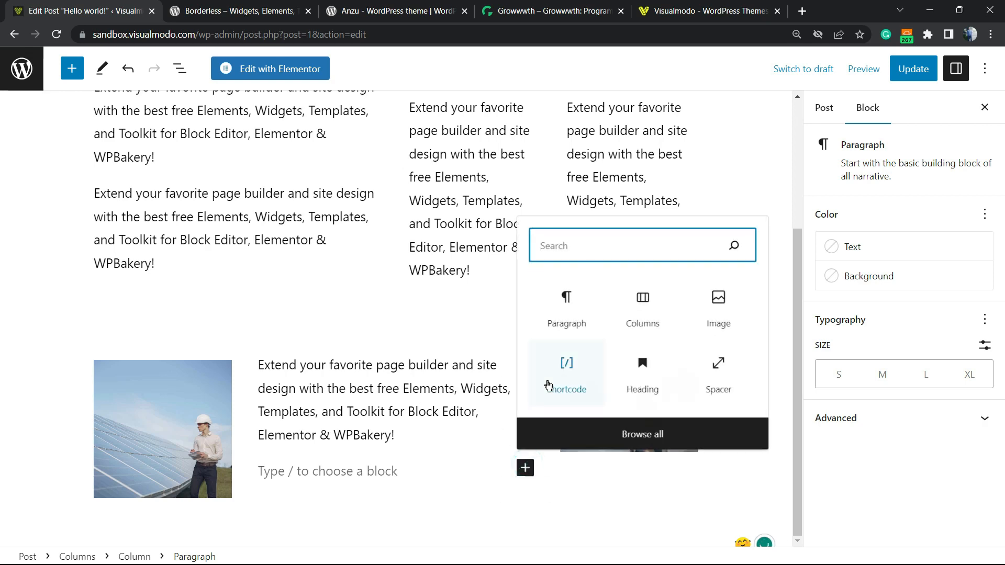
pyautogui.click(642, 307)
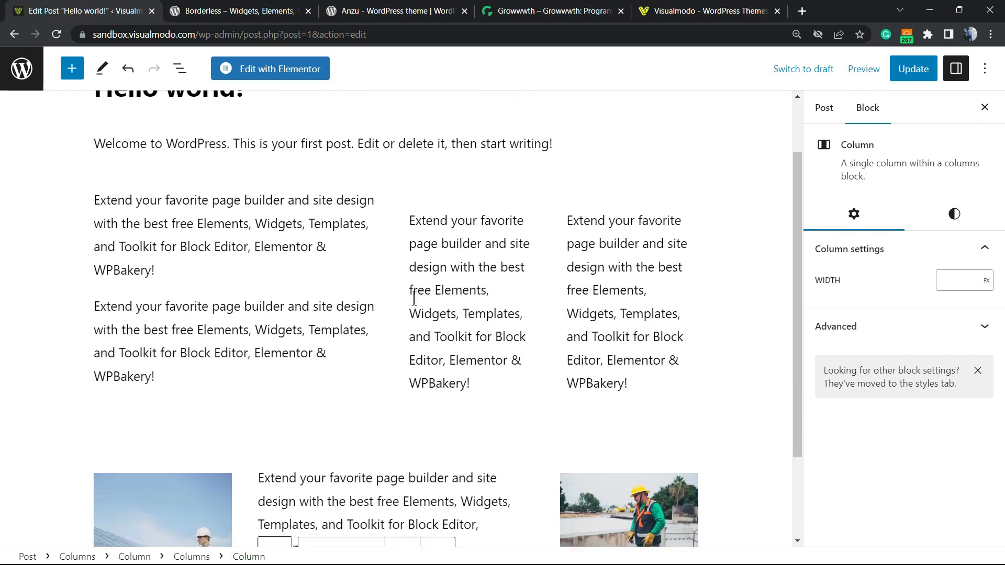
pyautogui.click(316, 479)
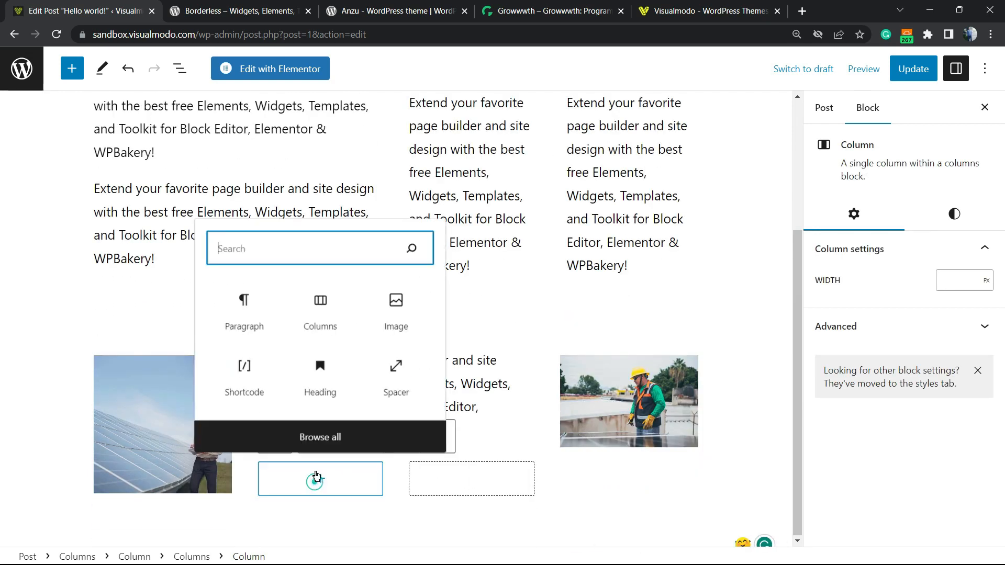
pyautogui.click(244, 300)
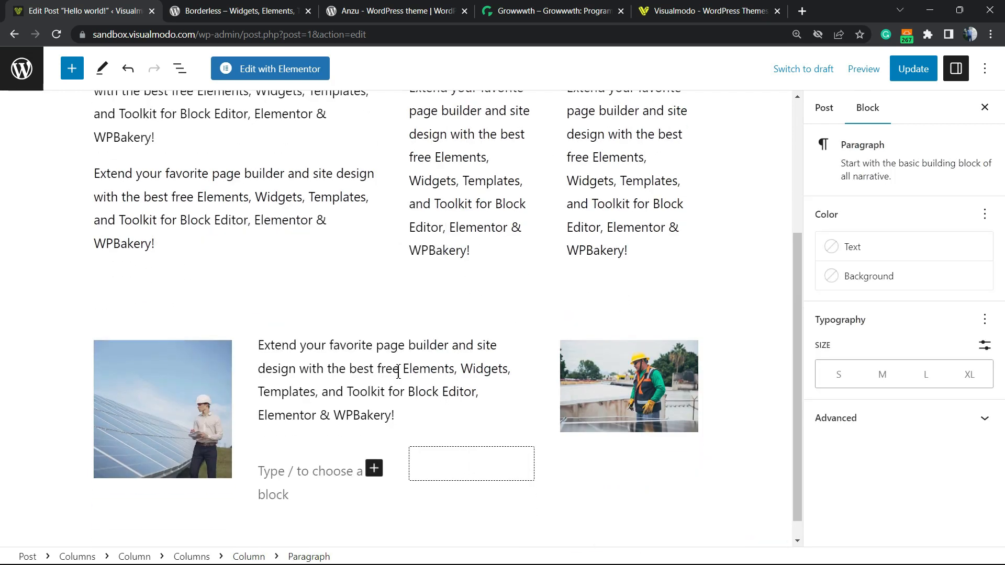
pyautogui.click(374, 469)
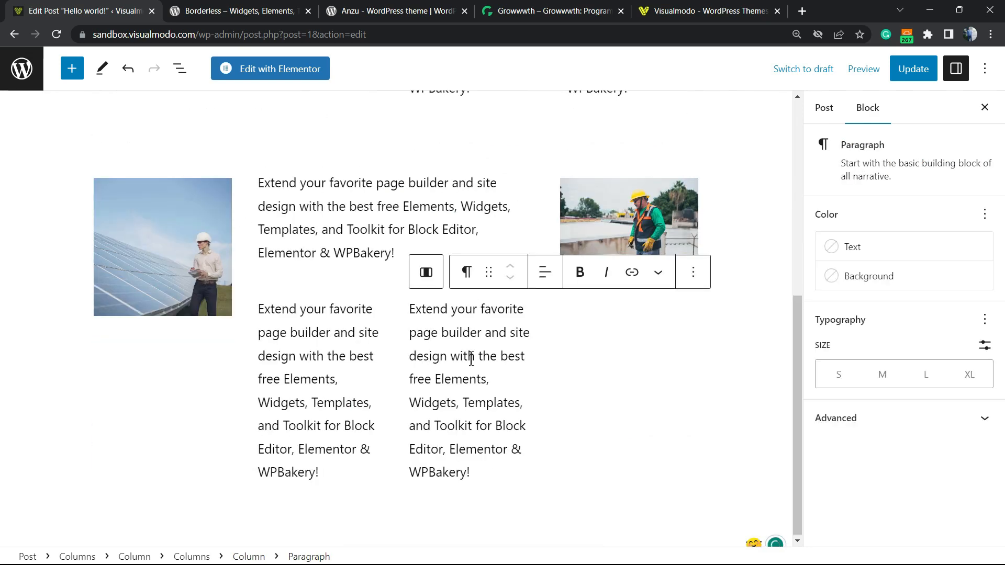
pyautogui.scroll(3)
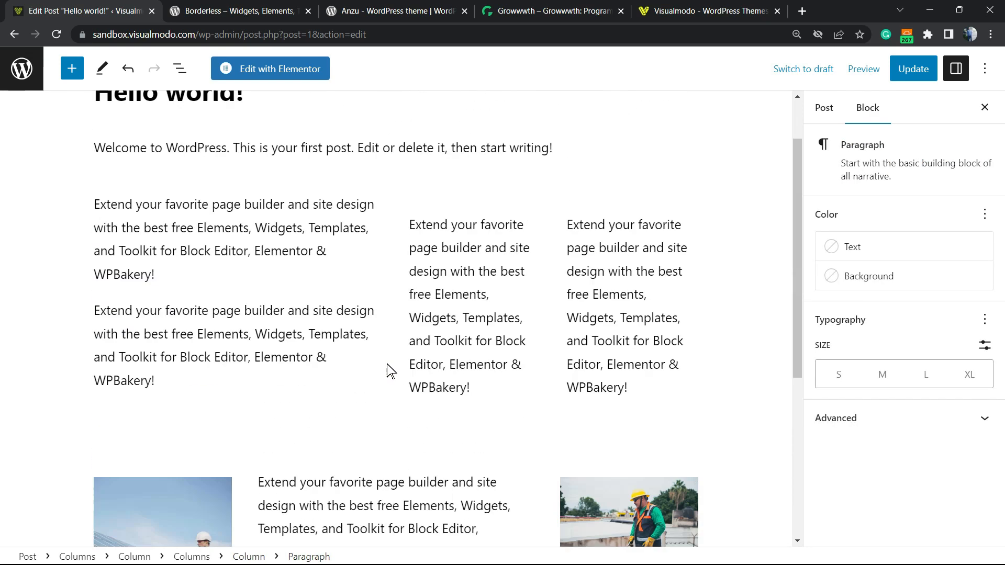
pyautogui.scroll(-3)
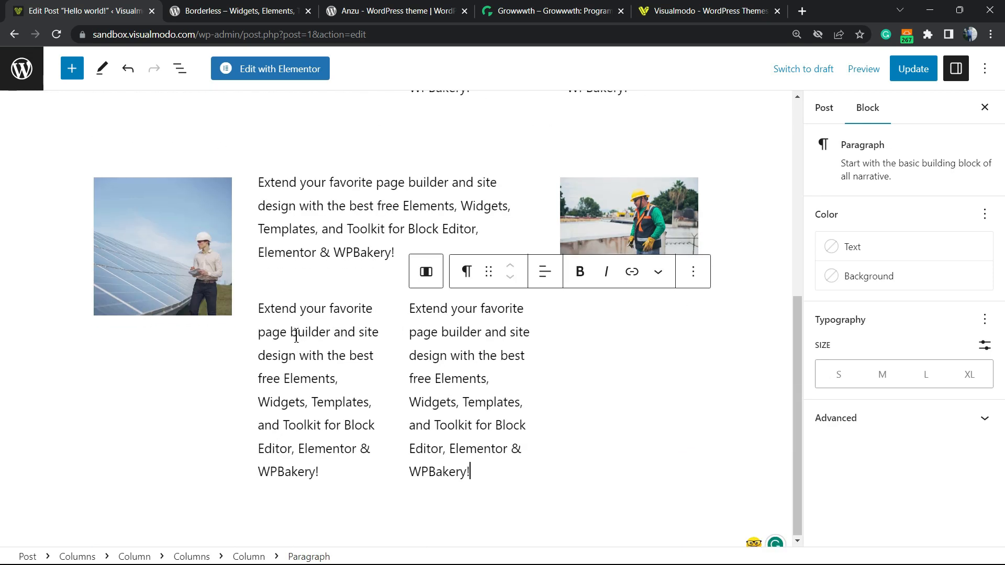
pyautogui.scroll(3)
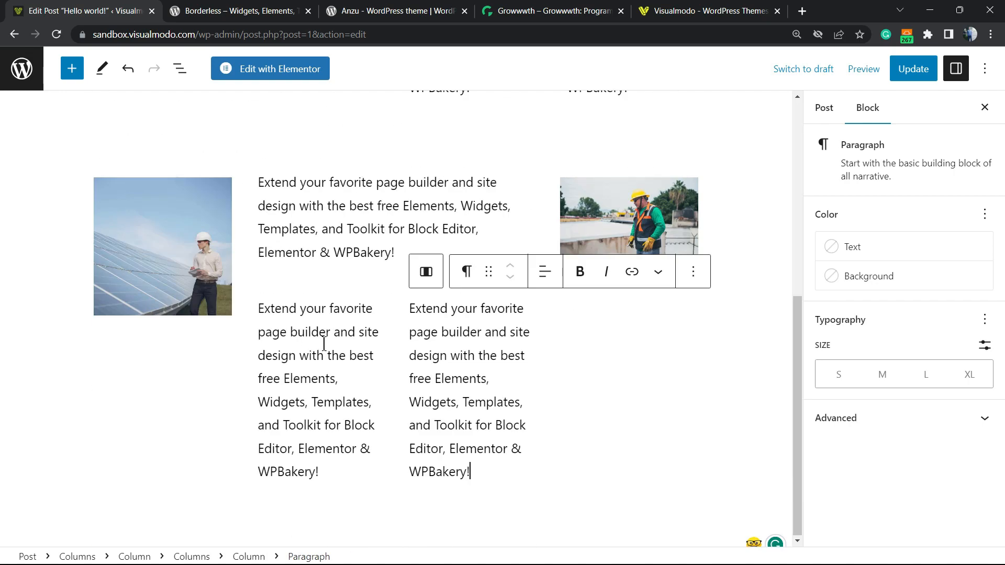
pyautogui.scroll(3)
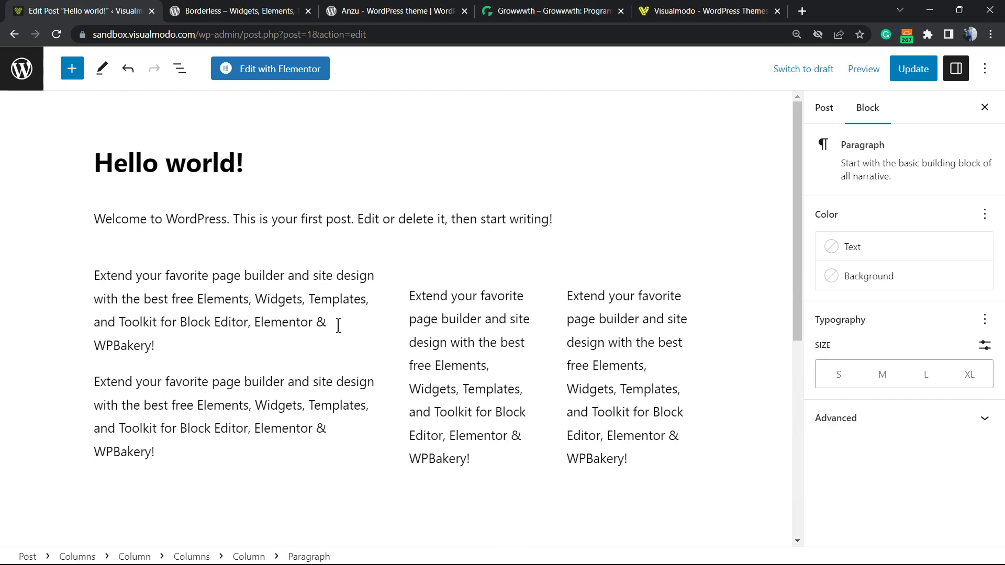
pyautogui.scroll(-3)
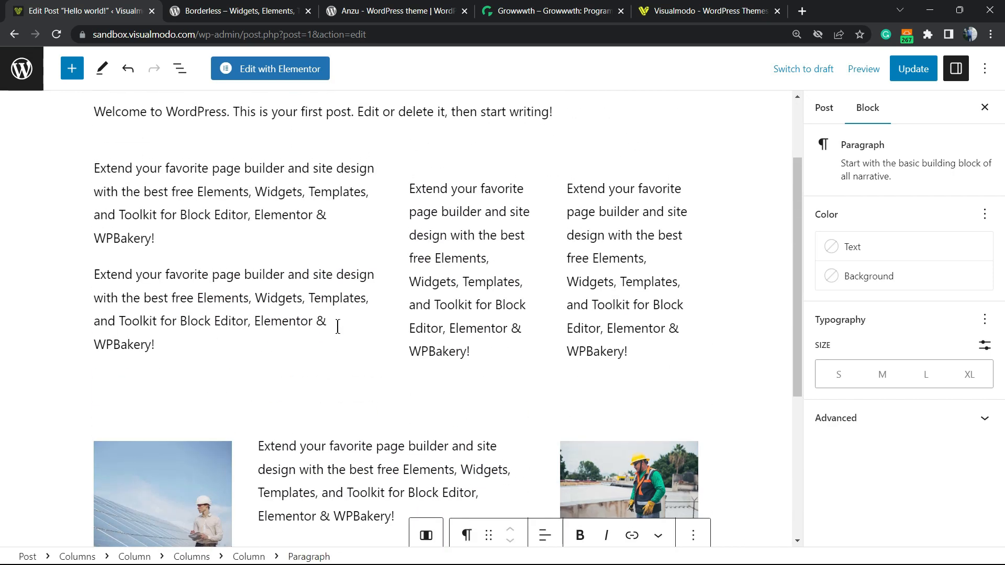
pyautogui.scroll(3)
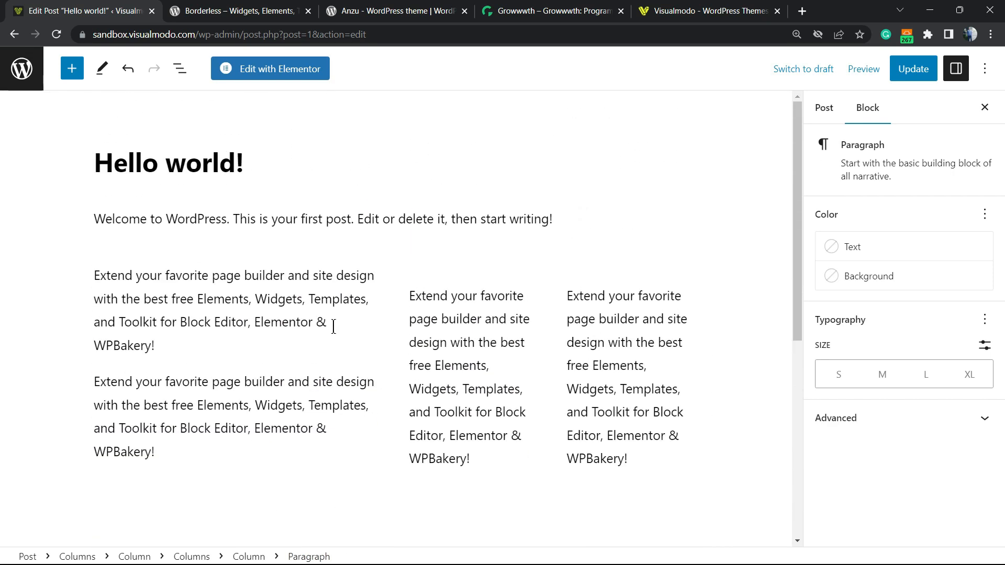
# Switch through the Borderless plugin tab to the Anzu theme page and scroll through it
pyautogui.click(238, 10)
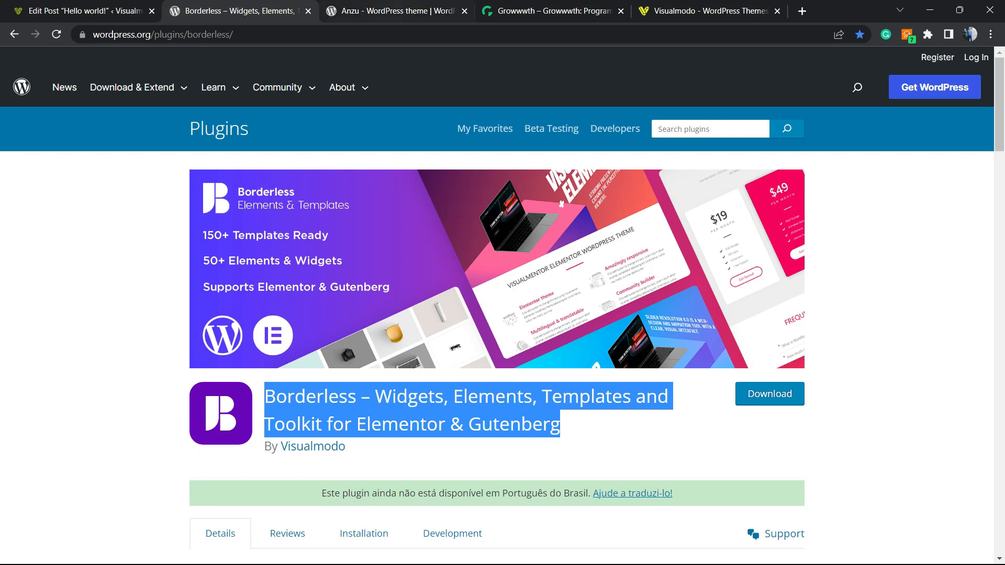
pyautogui.click(396, 11)
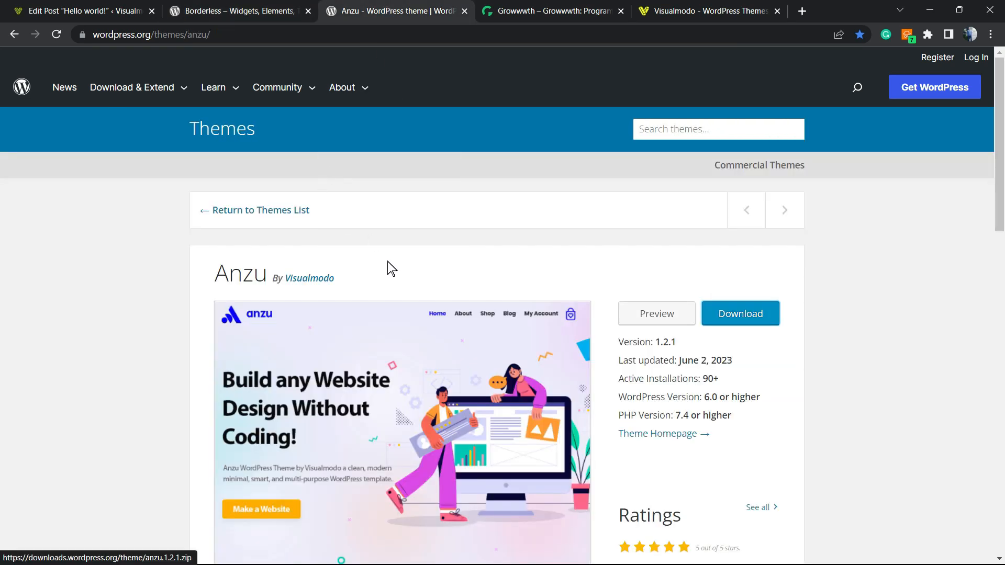
pyautogui.moveTo(416, 296)
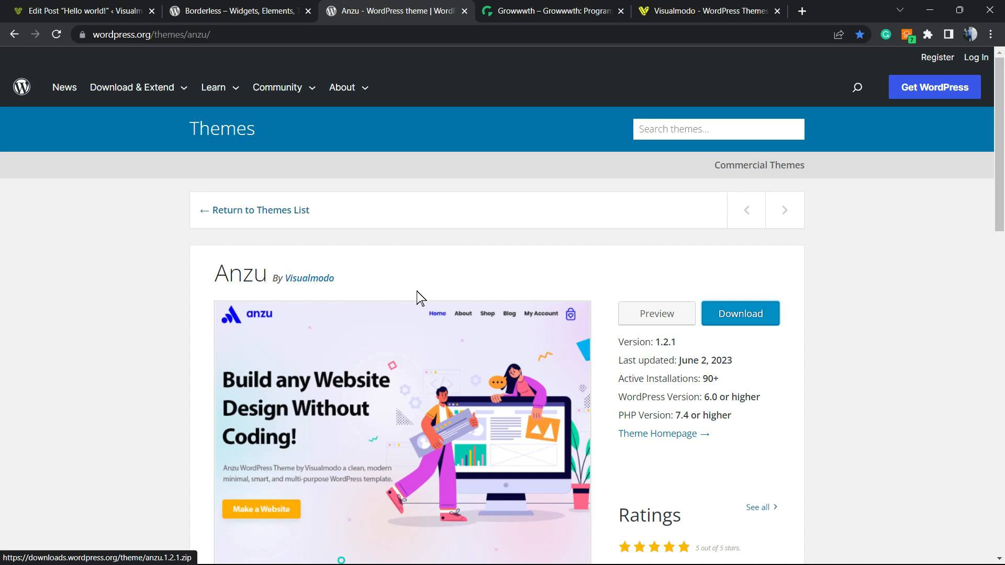
pyautogui.scroll(-3)
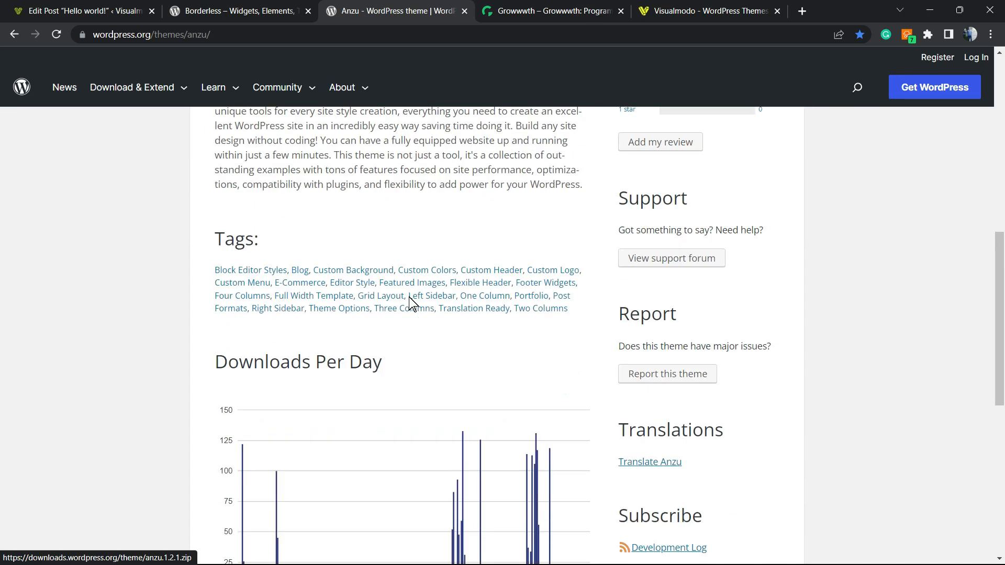
pyautogui.scroll(3)
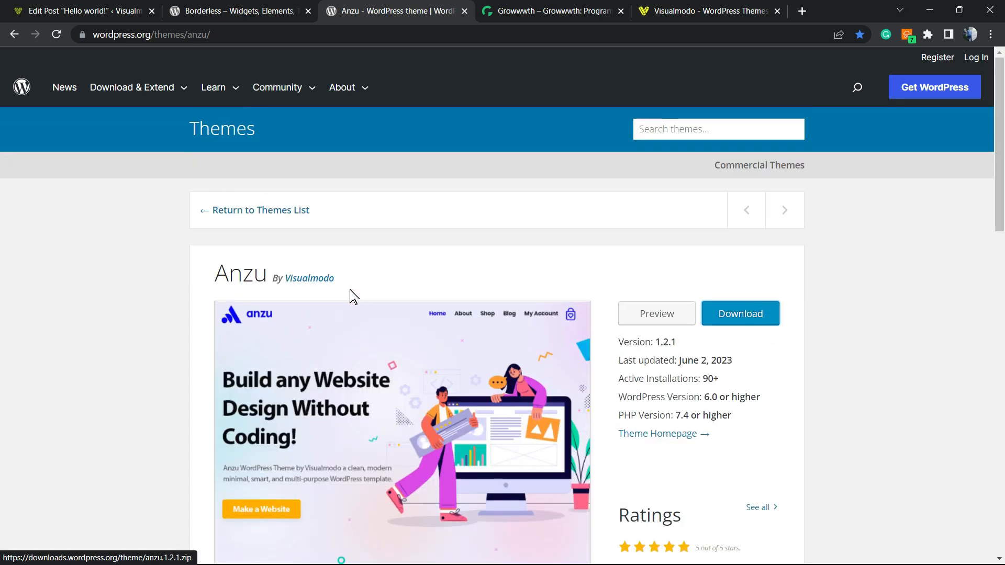
# Switch to the Growwwth guest posting site and scroll down its grid of publisher sites
pyautogui.click(552, 10)
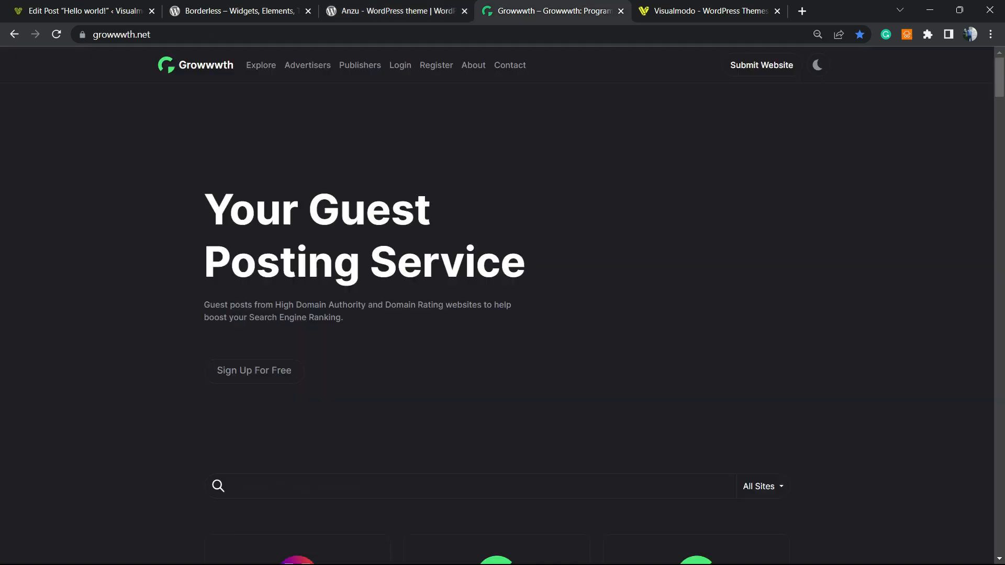
pyautogui.scroll(-3)
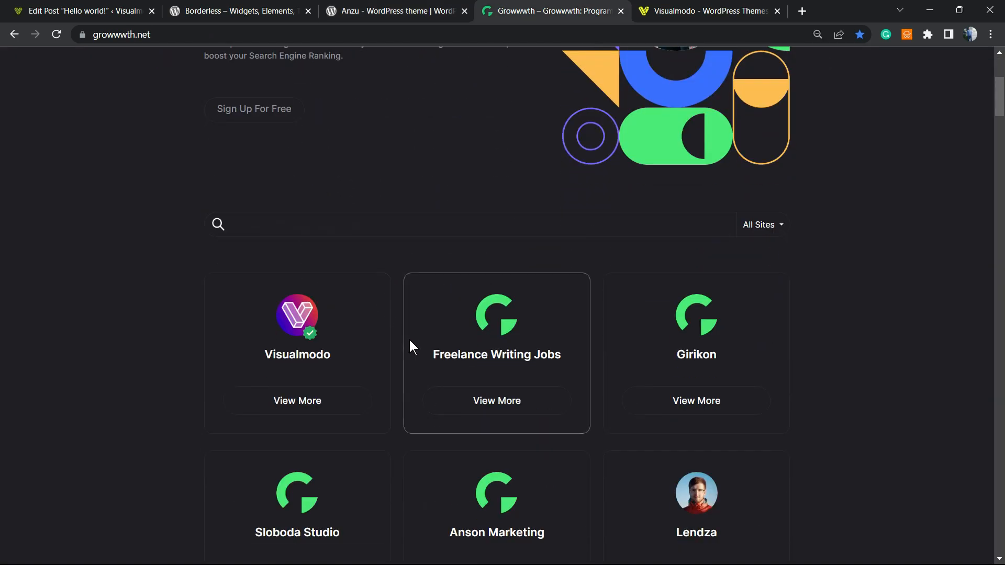
pyautogui.scroll(-3)
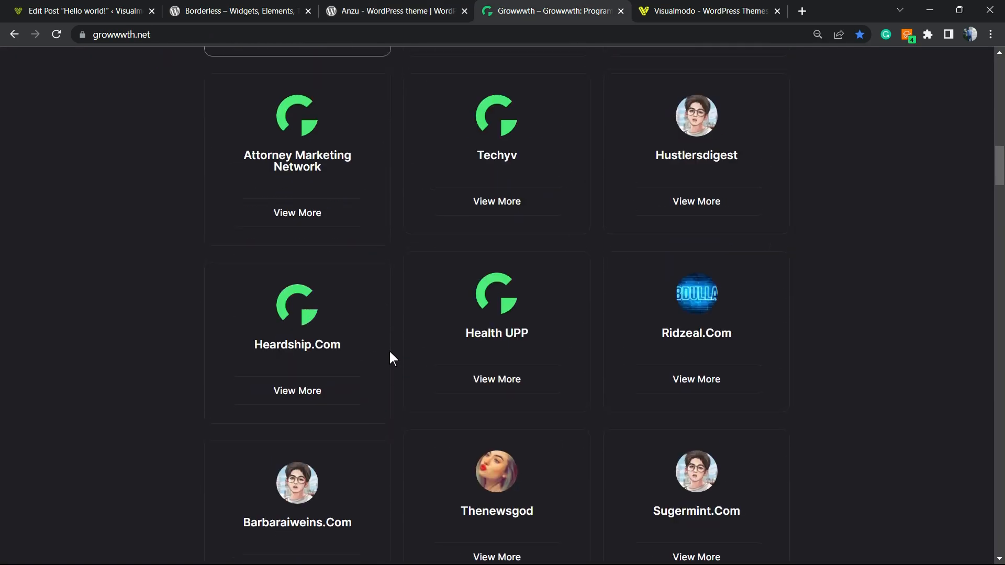
pyautogui.scroll(-3)
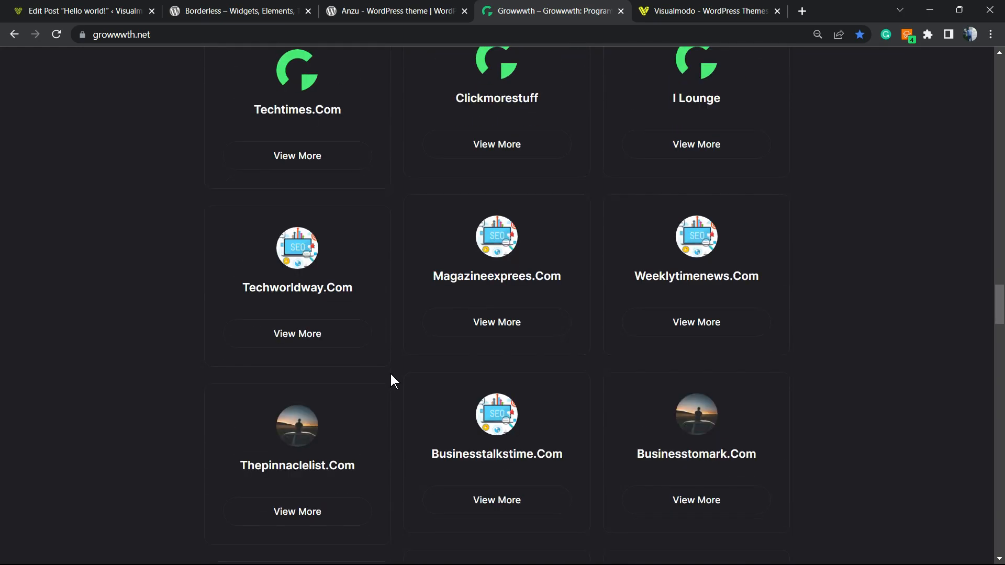
pyautogui.scroll(-3)
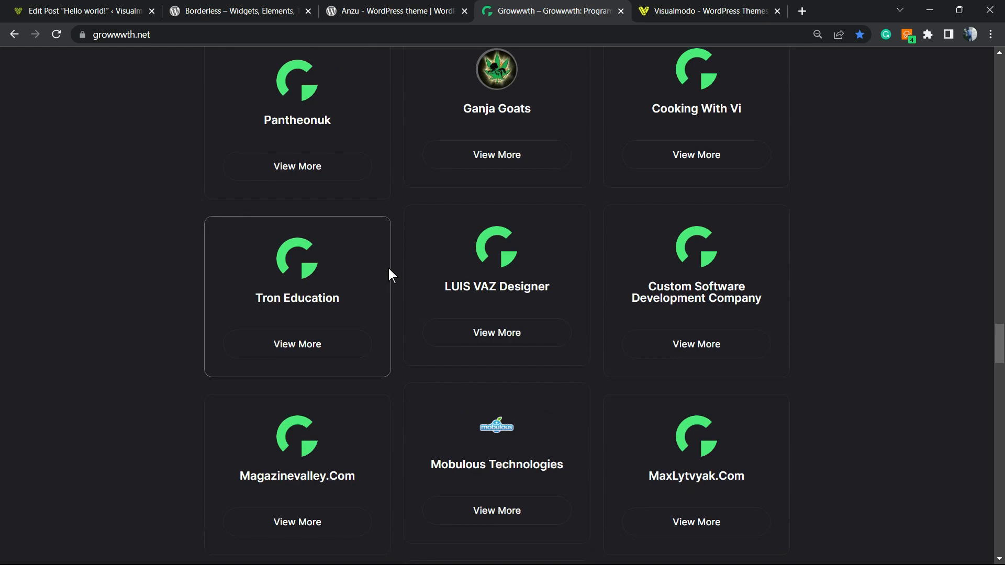
pyautogui.moveTo(673, 29)
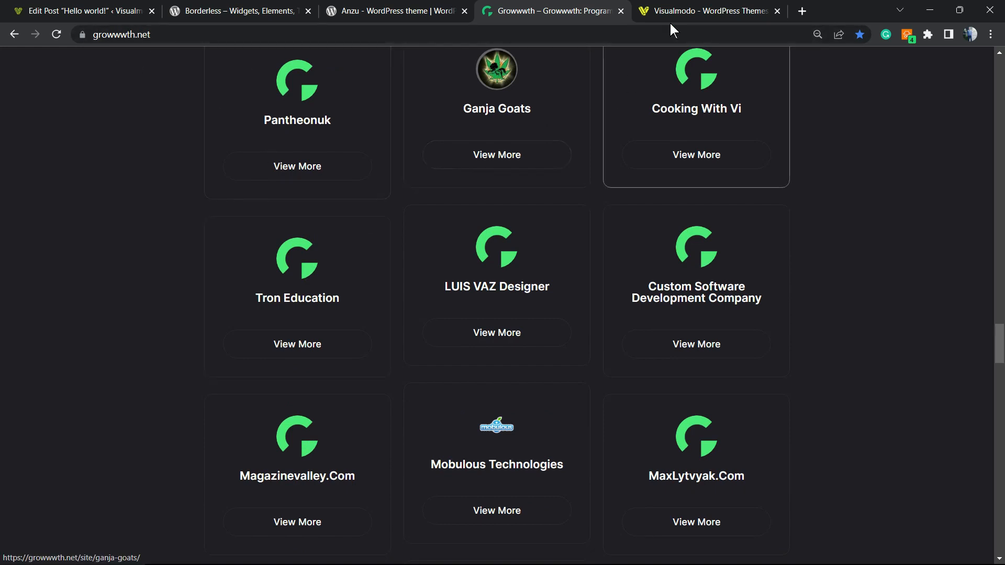
# Switch to the Visualmodo site and scroll through its Templates Library grid
pyautogui.click(704, 10)
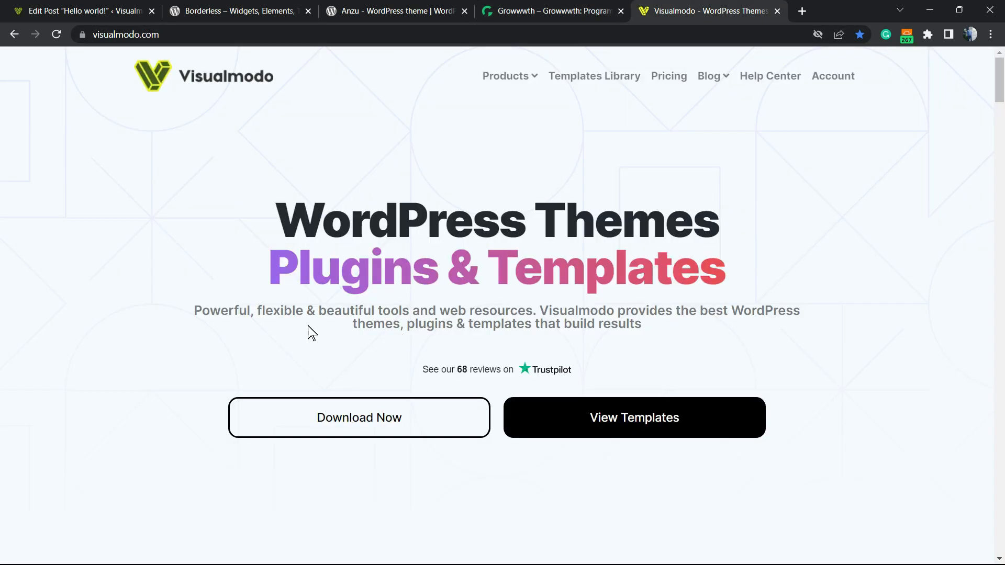
pyautogui.moveTo(543, 109)
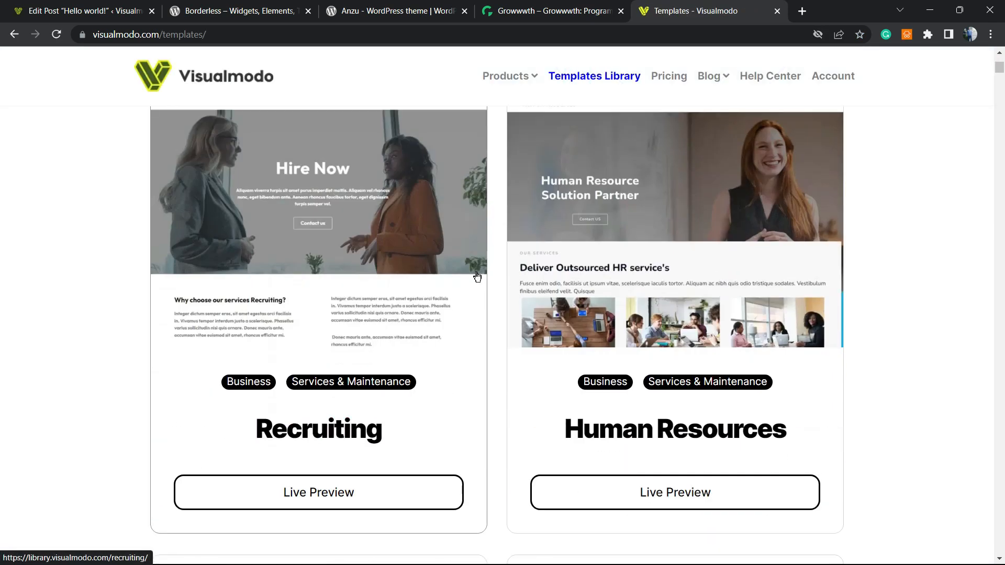
pyautogui.scroll(-3)
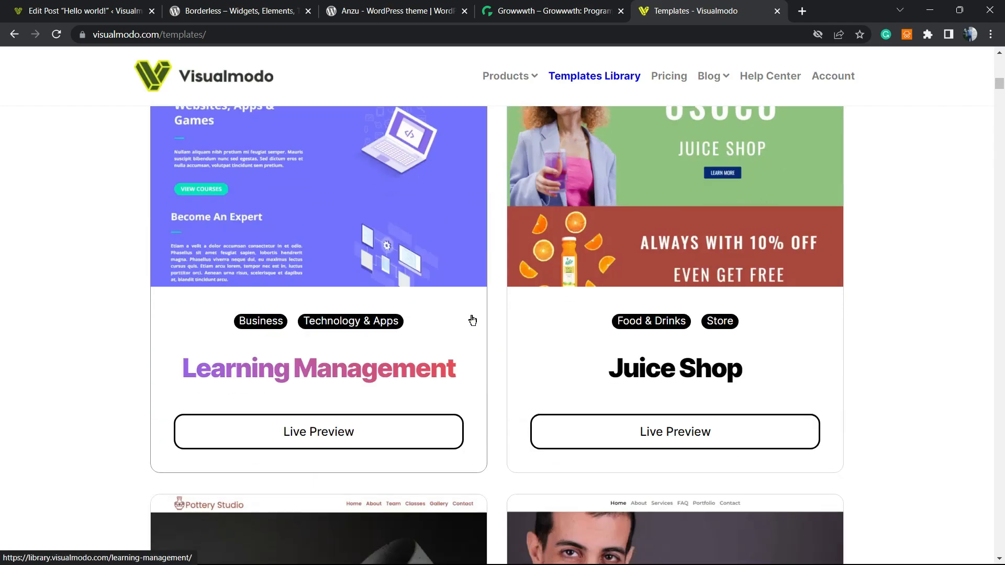
pyautogui.scroll(-3)
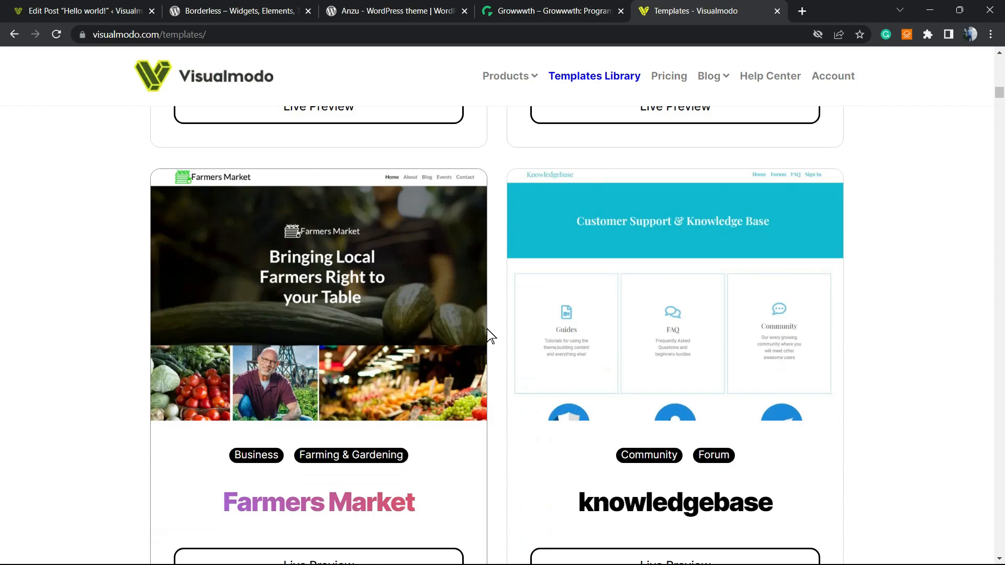
pyautogui.scroll(-3)
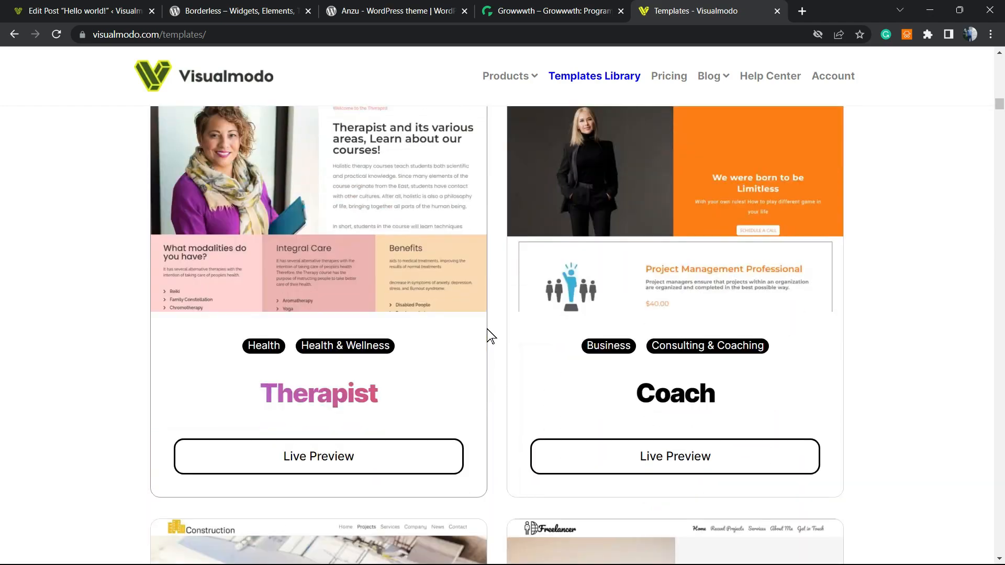
pyautogui.scroll(-3)
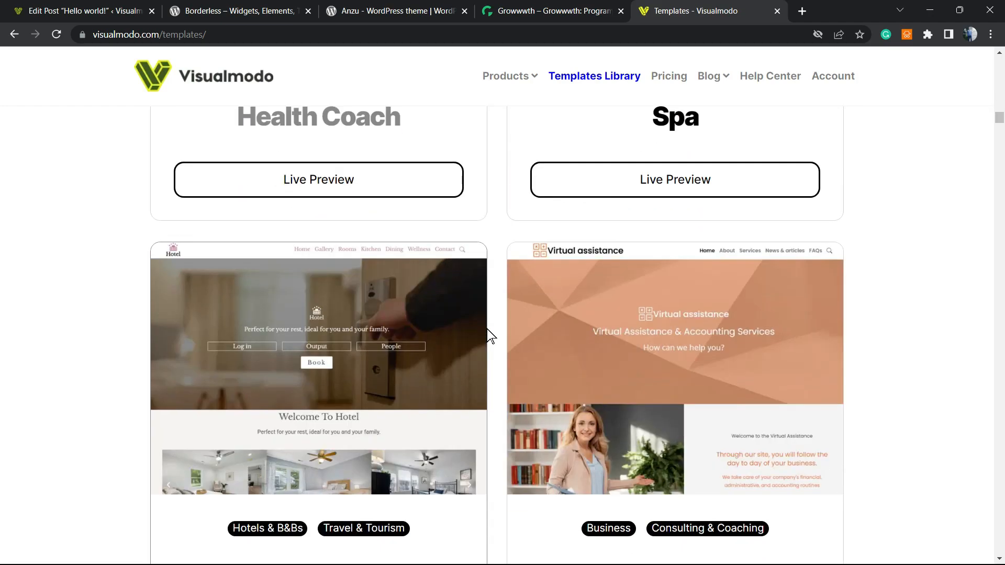
pyautogui.scroll(-3)
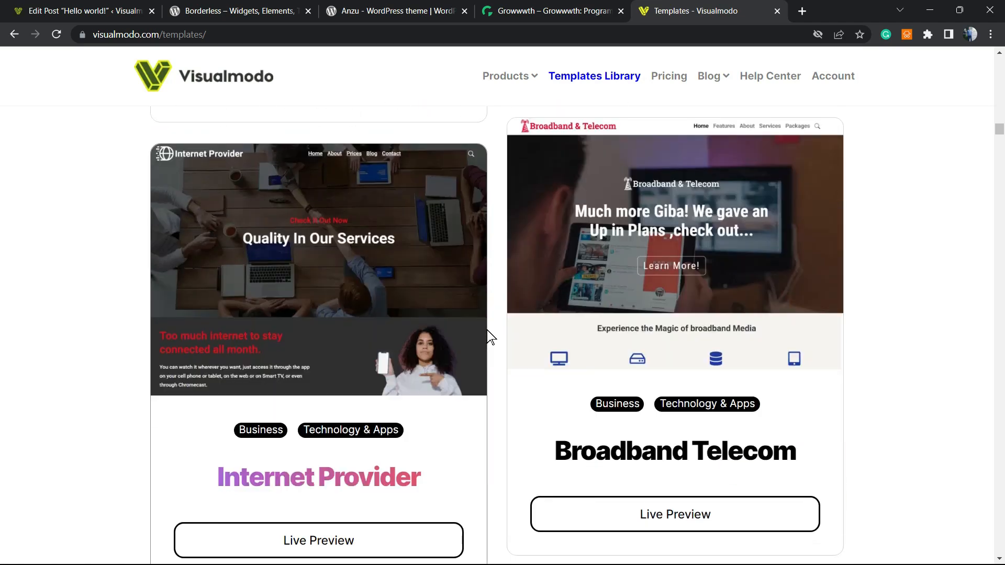
pyautogui.scroll(-3)
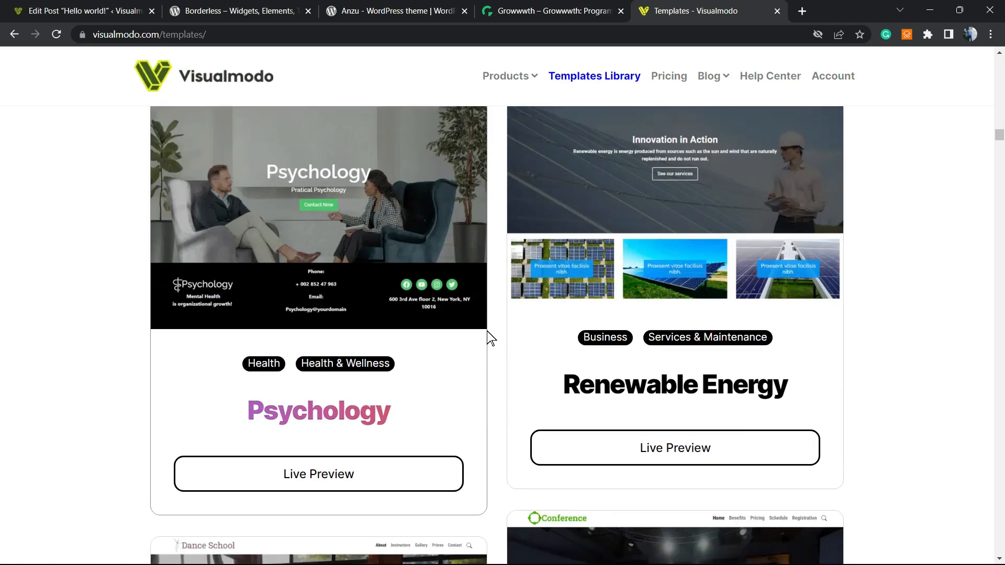
pyautogui.scroll(-3)
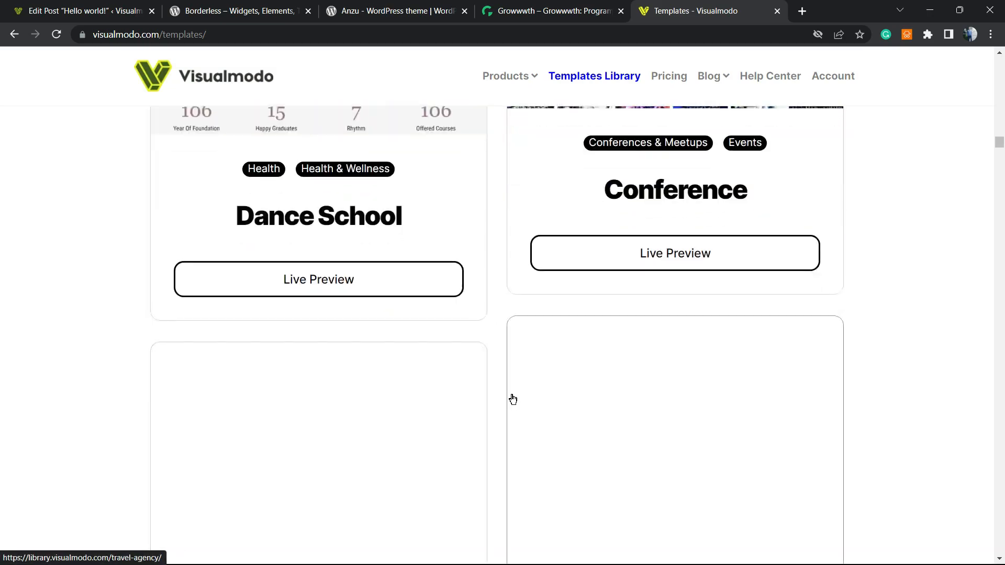